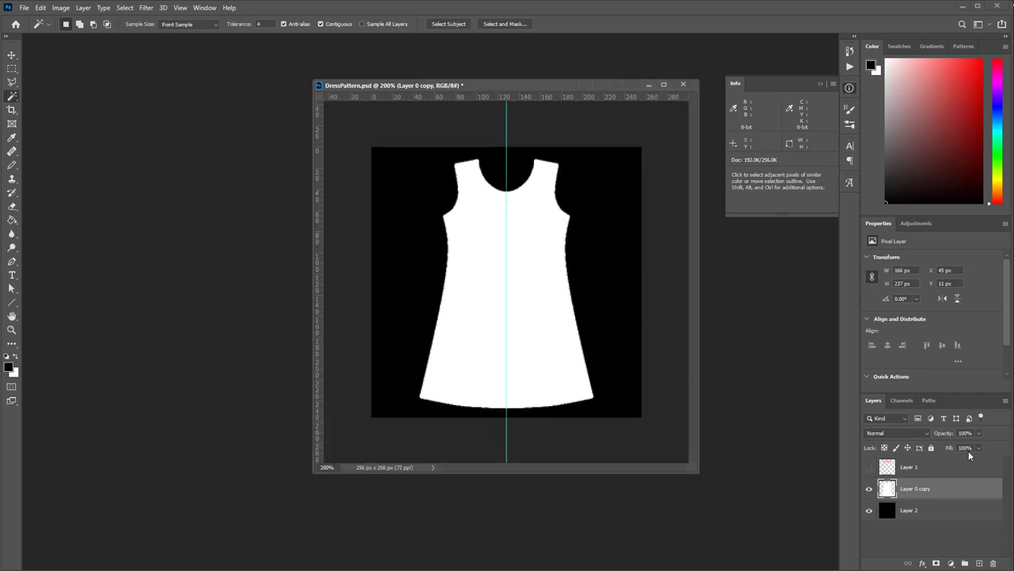
# Step: Show and activate Layer 1, pick pure red, and enable Vertical painting symmetry
pyautogui.click(869, 467)
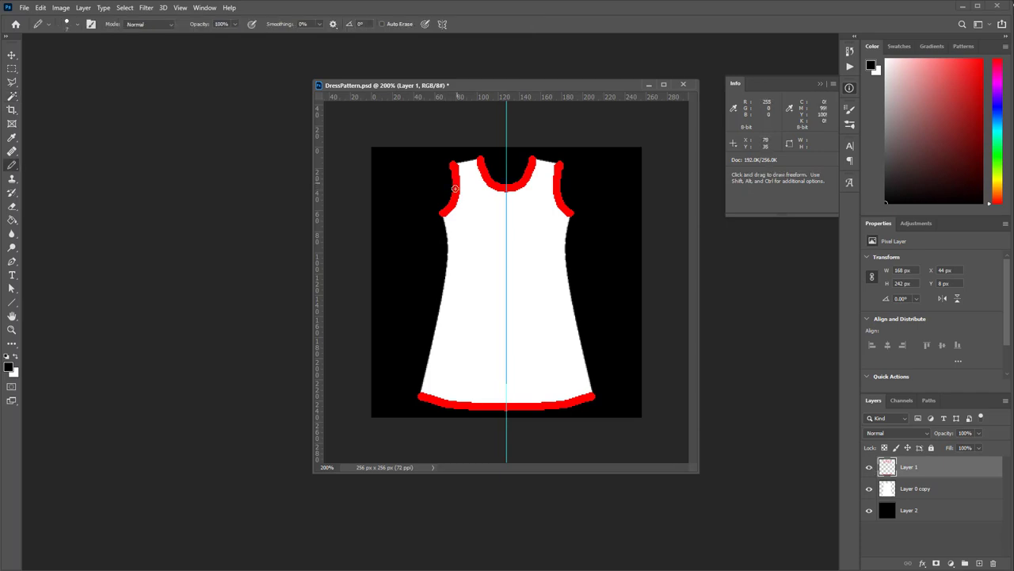
pyautogui.click(11, 165)
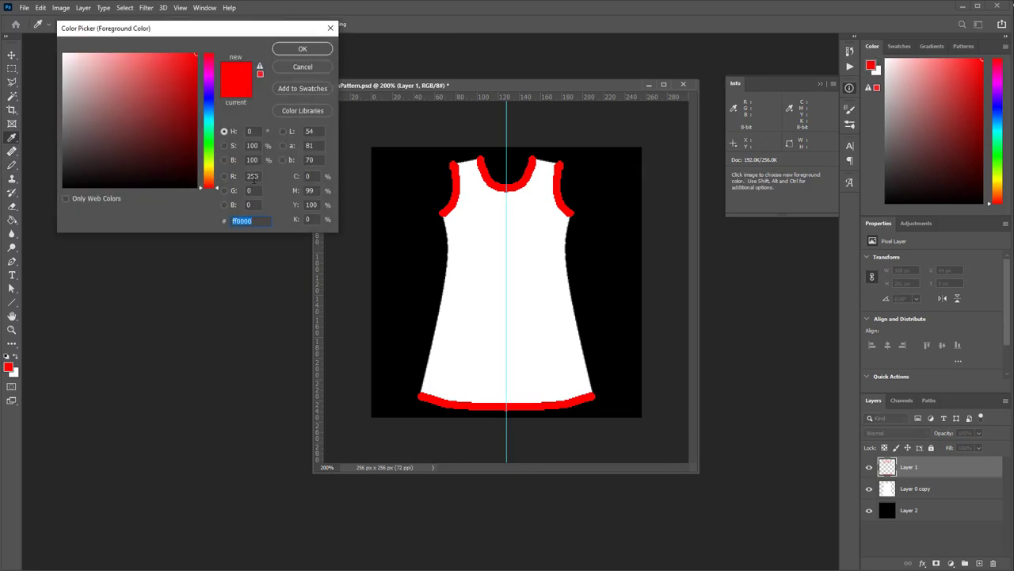
pyautogui.click(302, 49)
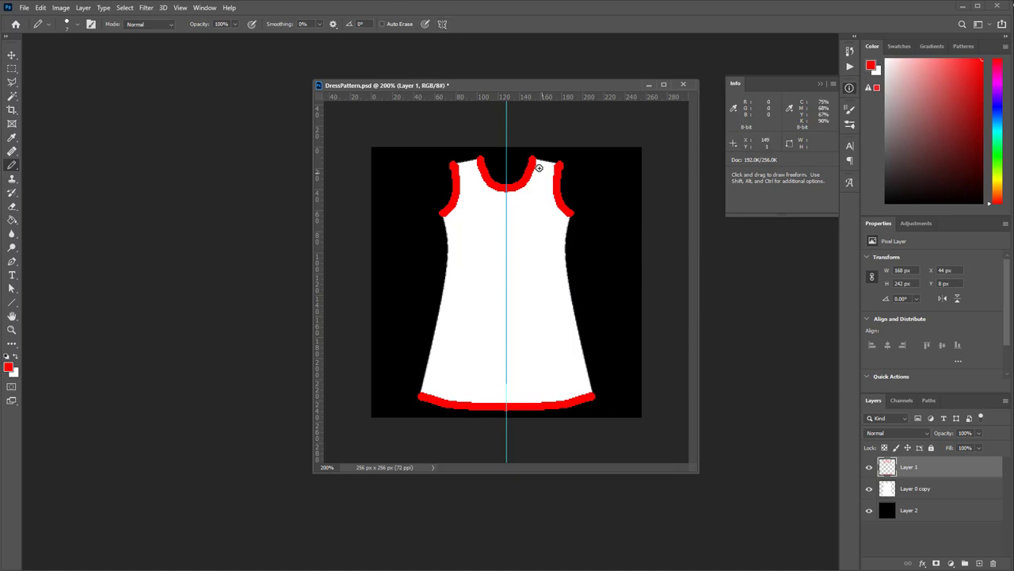
pyautogui.click(442, 23)
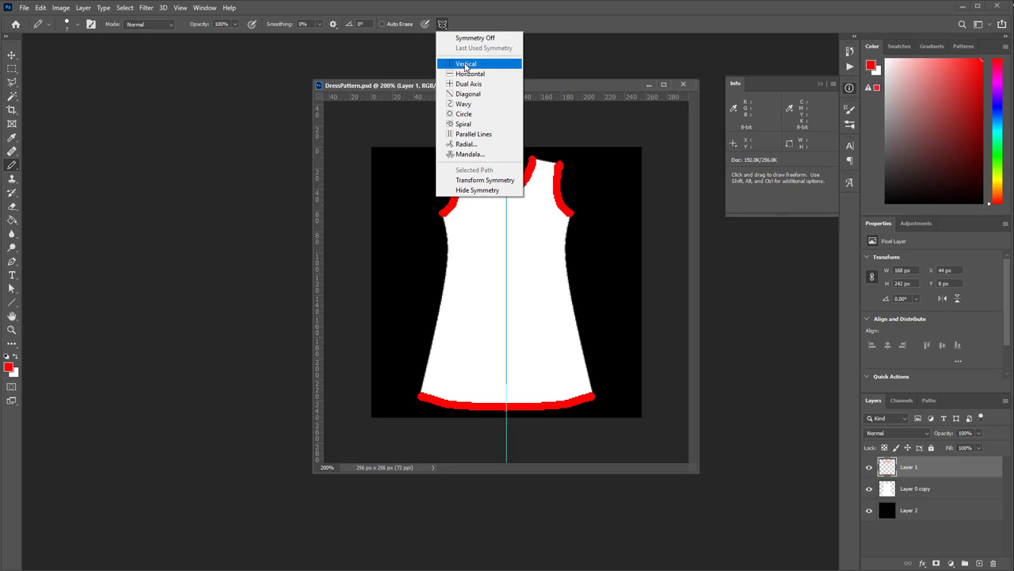
pyautogui.click(465, 63)
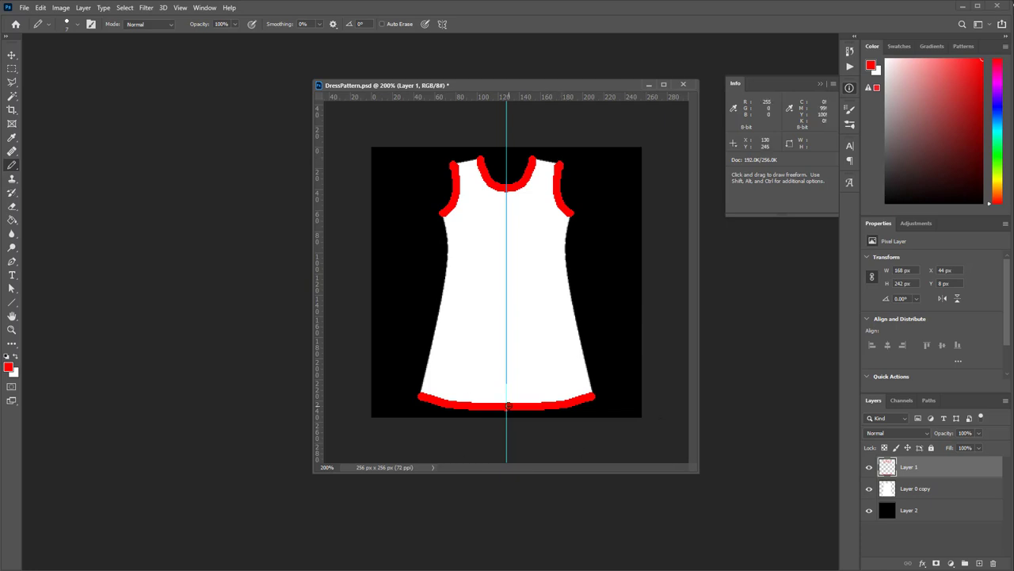
pyautogui.moveTo(769, 386)
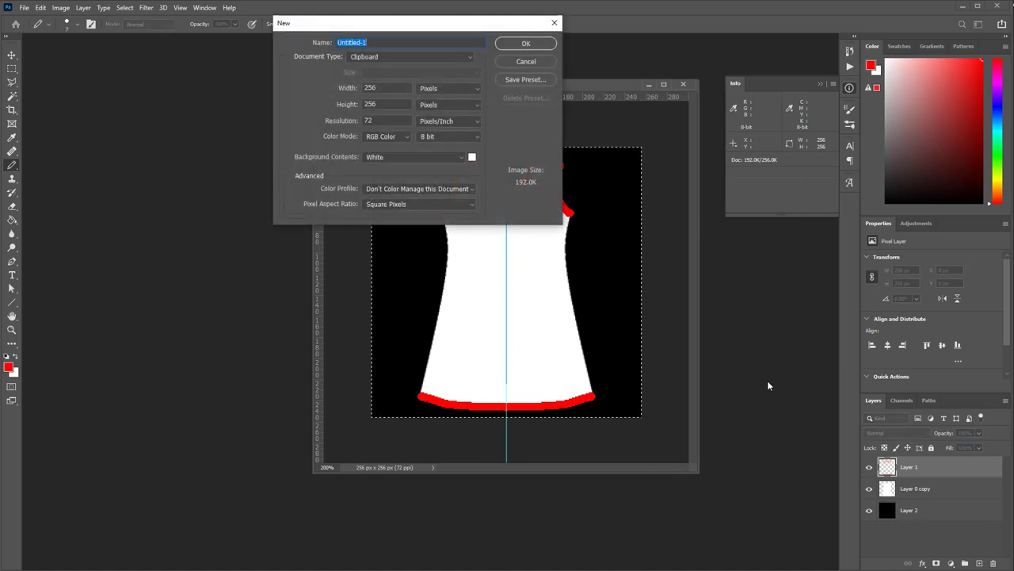
# Step: Paste the merged pattern into a new Clipboard-size document, flatten it, and save as PNG
pyautogui.click(525, 42)
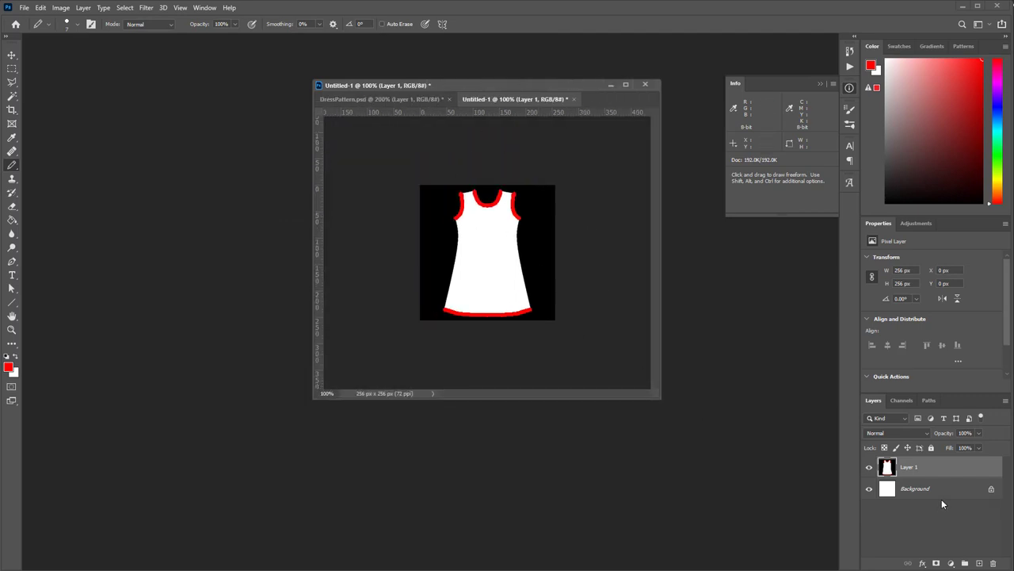
pyautogui.click(82, 7)
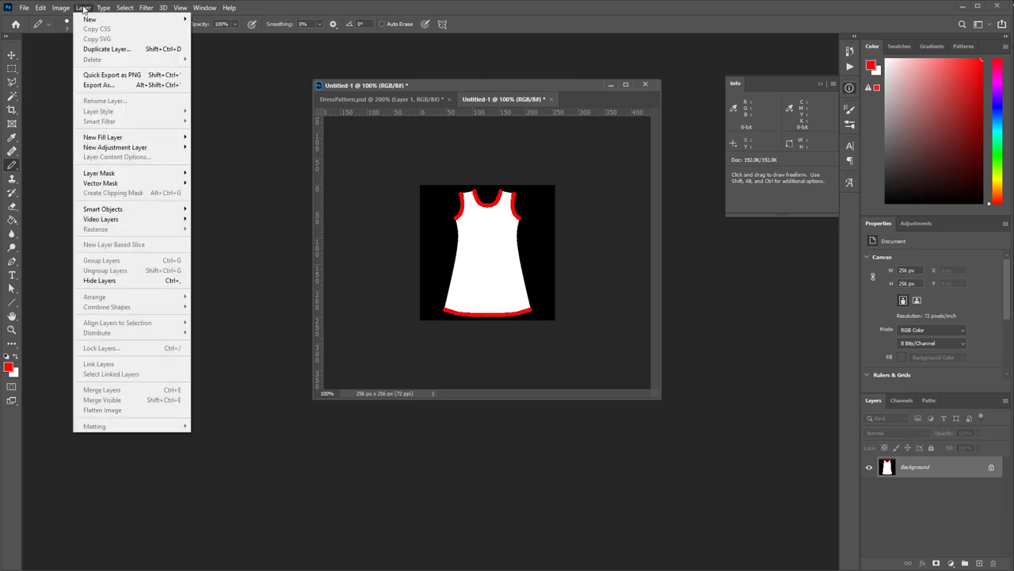
pyautogui.moveTo(373, 117)
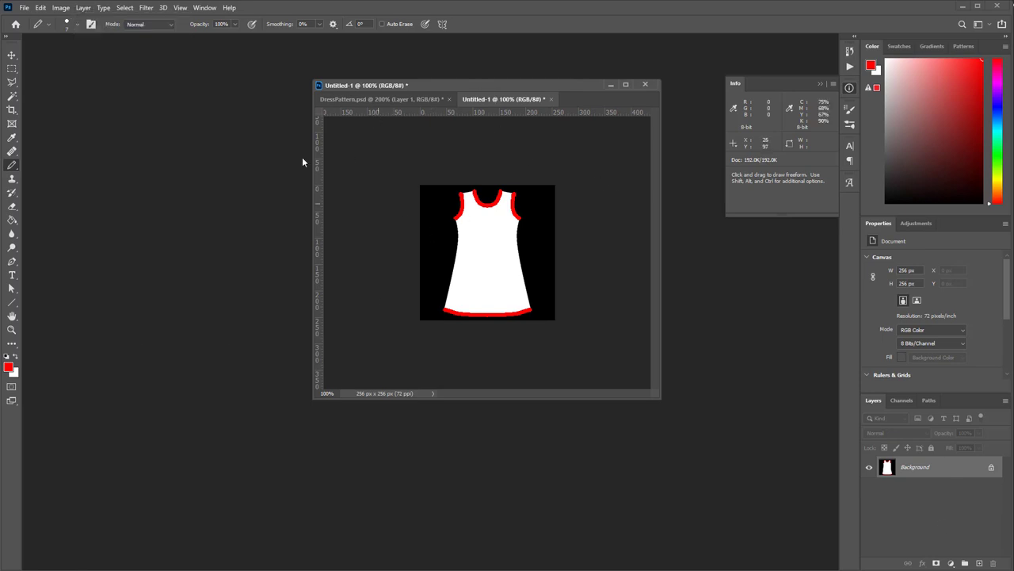
pyautogui.click(23, 7)
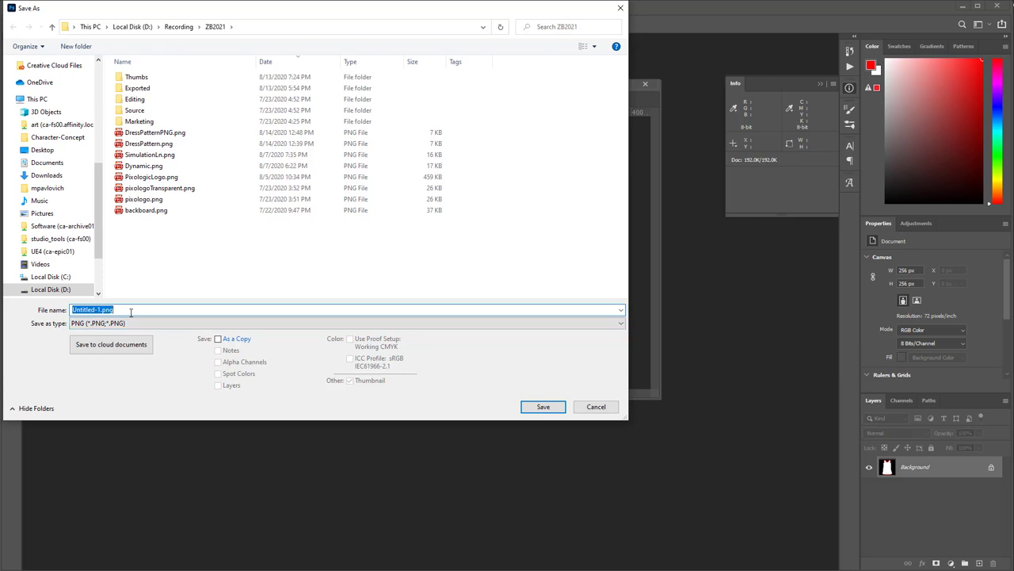
pyautogui.click(543, 407)
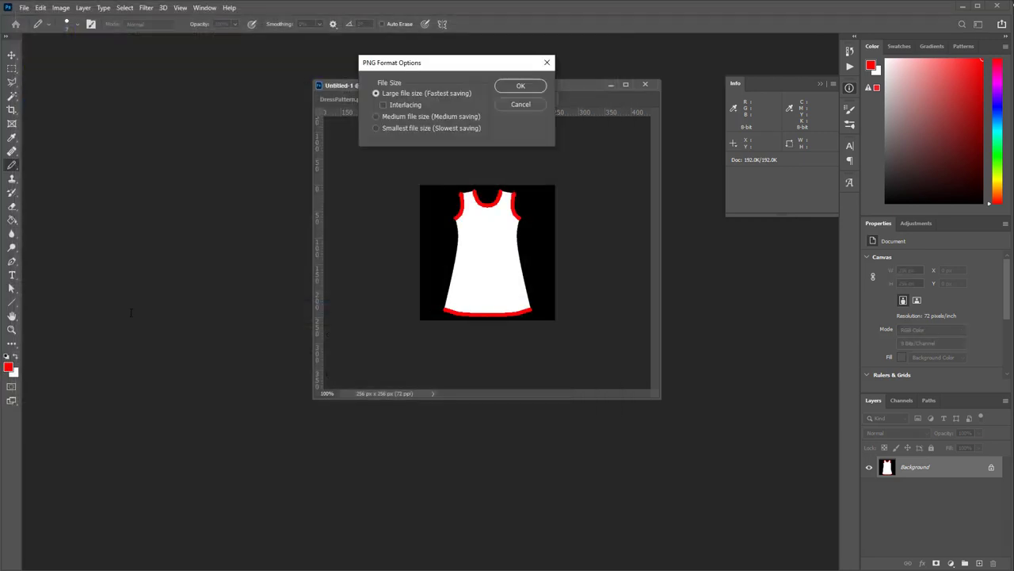
pyautogui.click(521, 85)
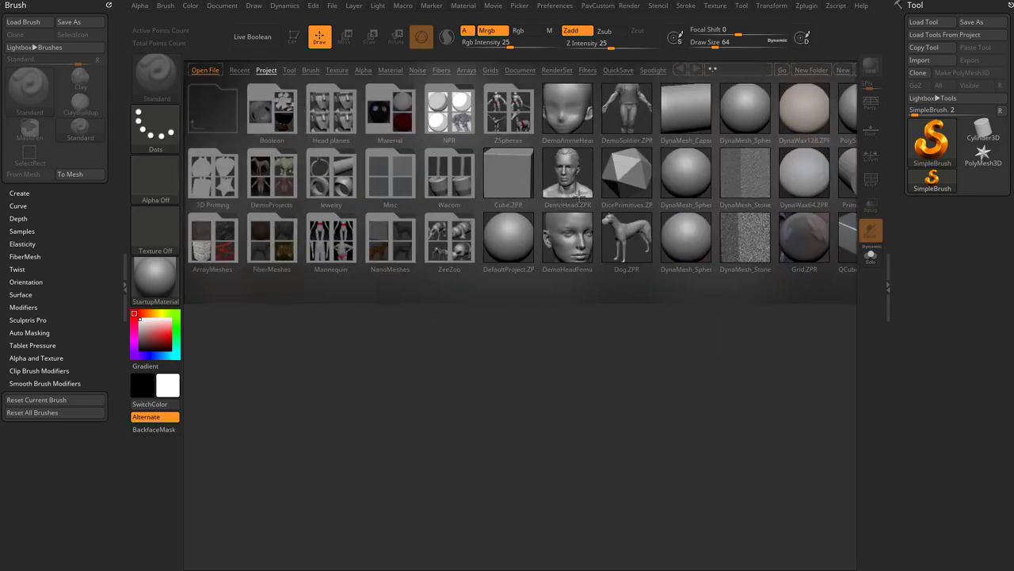
# Step: Load _FemaleFullBody.ZTL from LightBox's Tool tab, then close LightBox
pyautogui.click(289, 69)
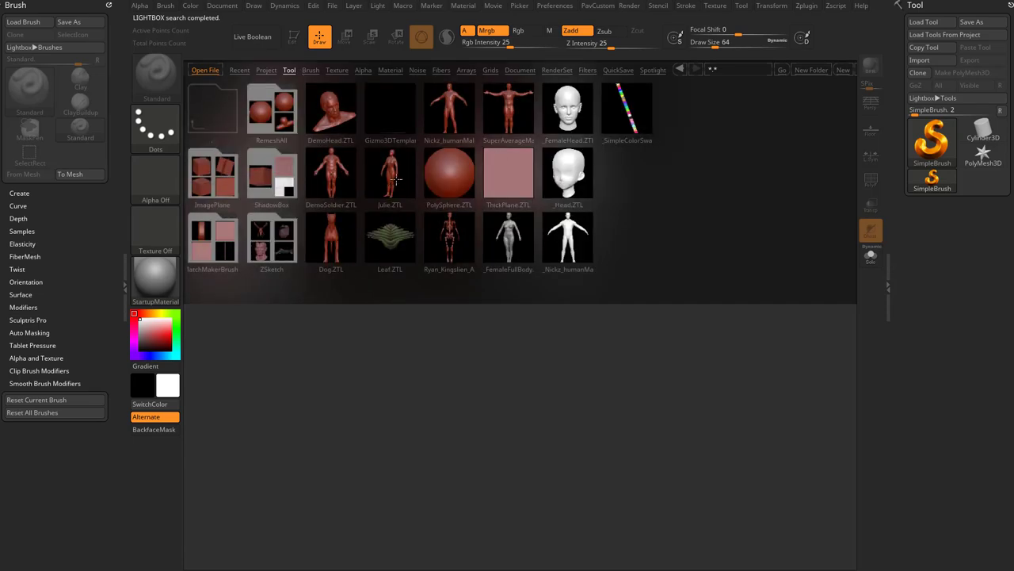
pyautogui.moveTo(374, 158)
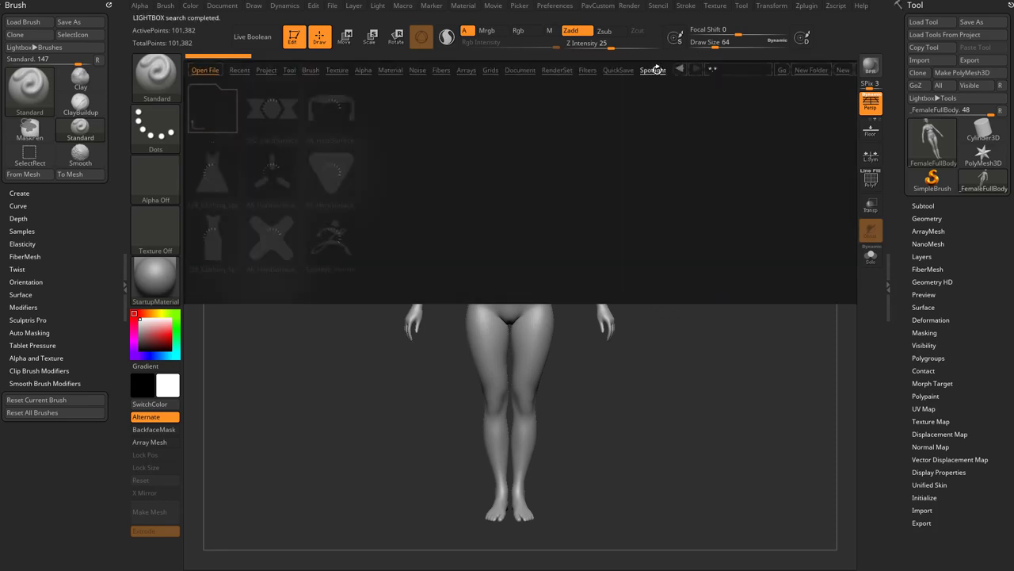
pyautogui.click(652, 70)
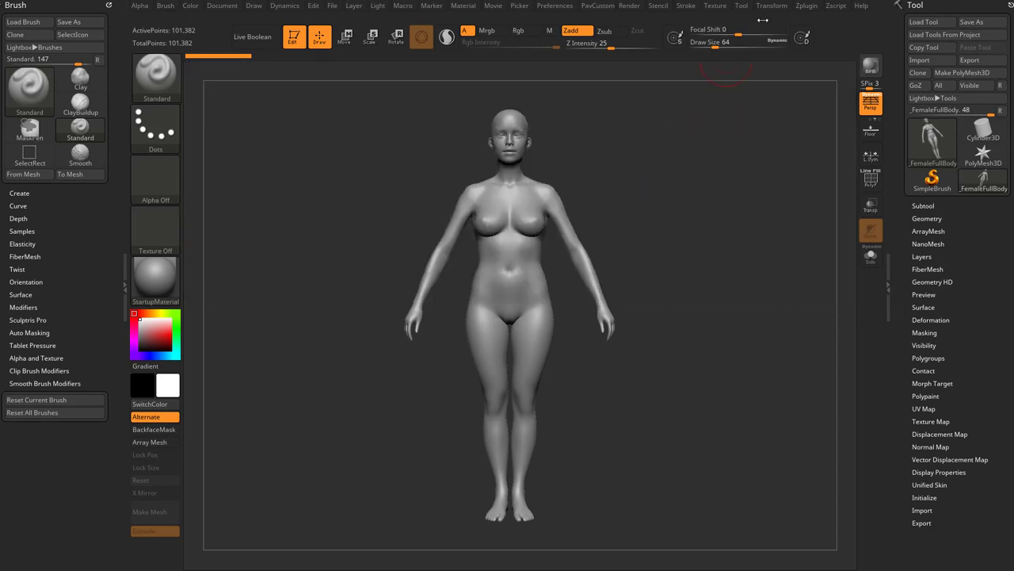
# Step: Import the trimmed dress PNG, add it to Spotlight, and enlarge it over the body
pyautogui.click(716, 5)
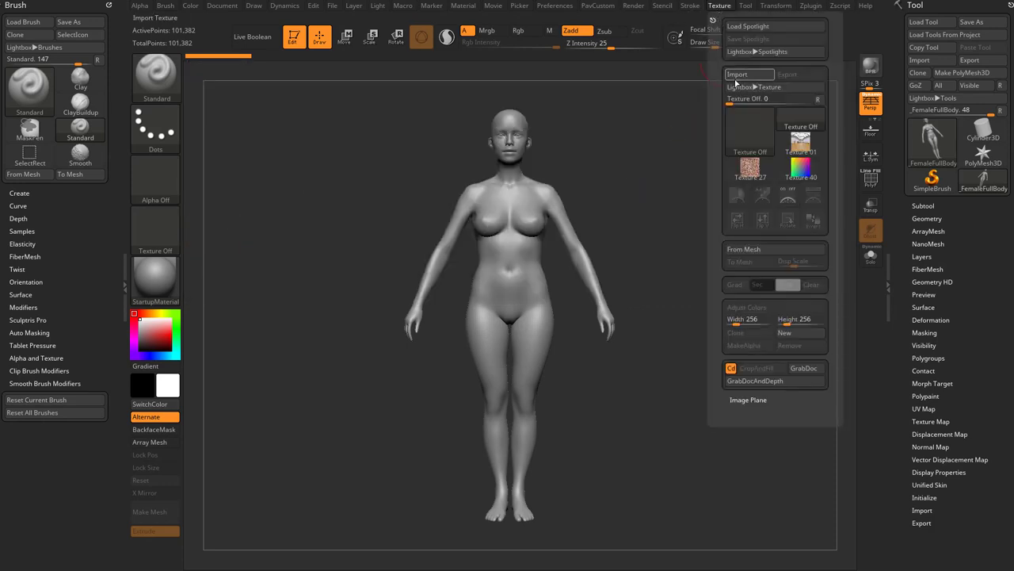
pyautogui.click(737, 74)
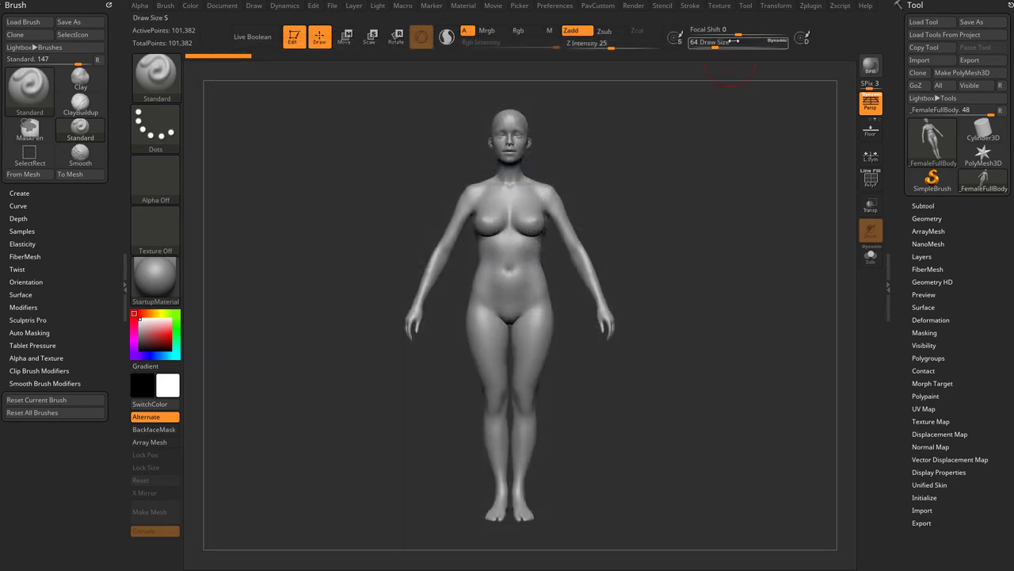
pyautogui.click(719, 6)
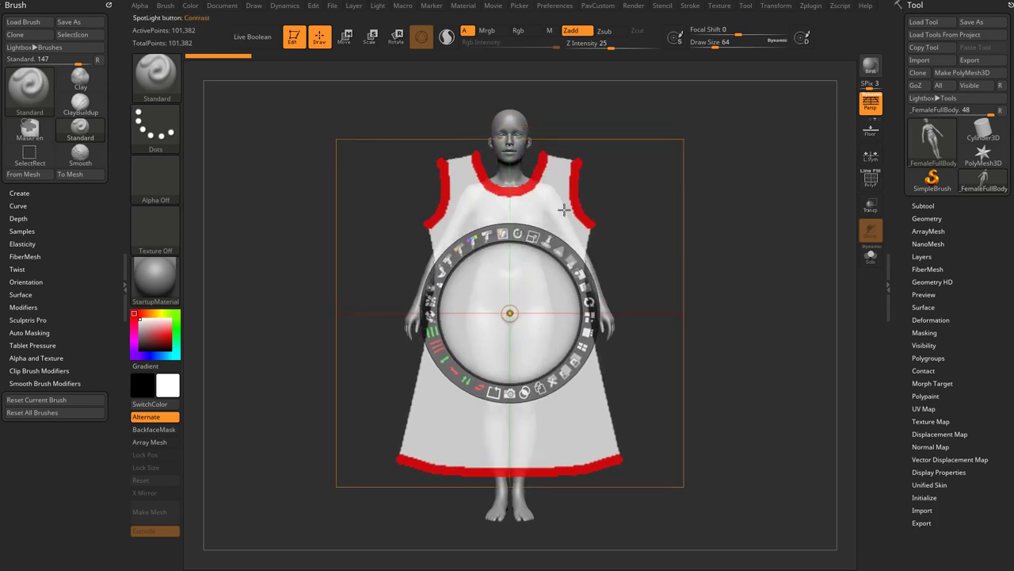
pyautogui.moveTo(662, 198)
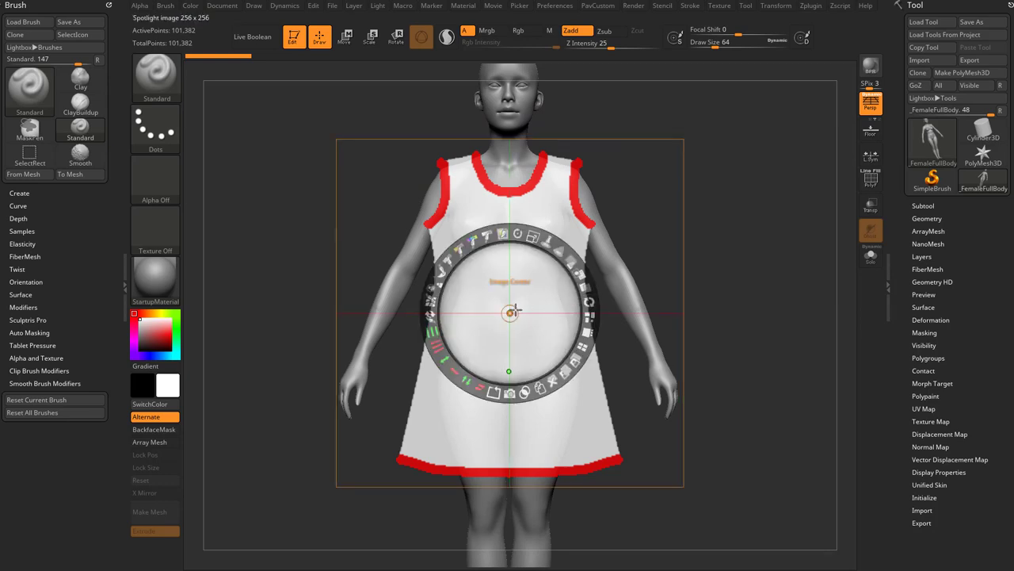
pyautogui.moveTo(509, 313); pyautogui.dragTo(509, 369)
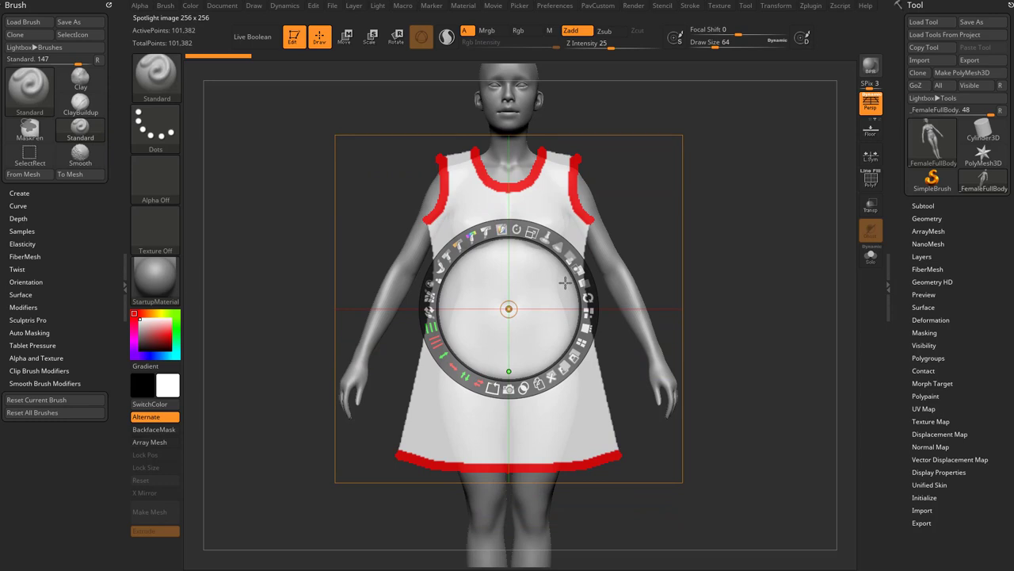
pyautogui.moveTo(737, 246)
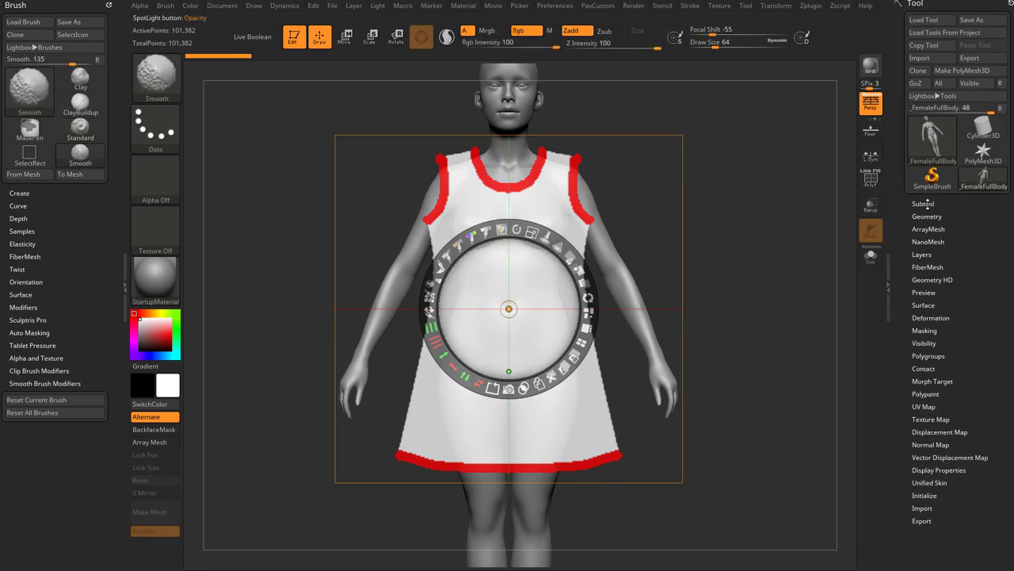
# Step: Position the green front and blue side plane panels around the body, checking front and back
pyautogui.click(922, 203)
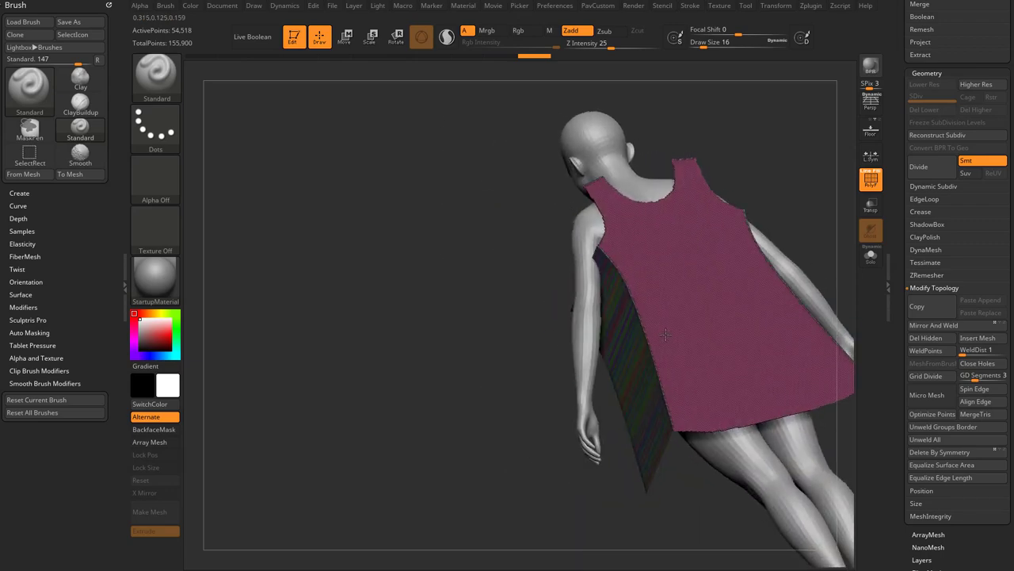
pyautogui.moveTo(666, 333); pyautogui.dragTo(713, 265)
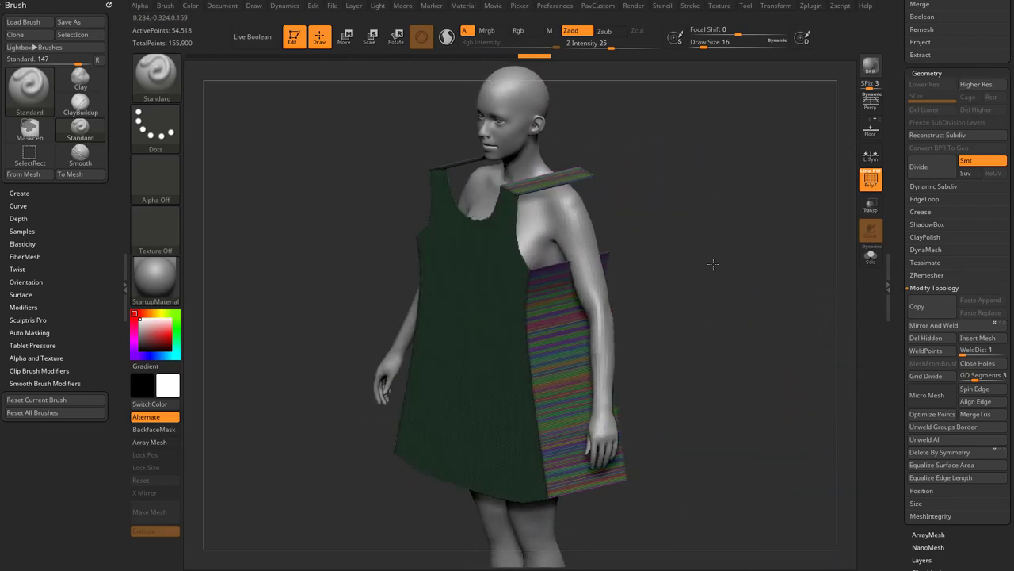
pyautogui.click(154, 277)
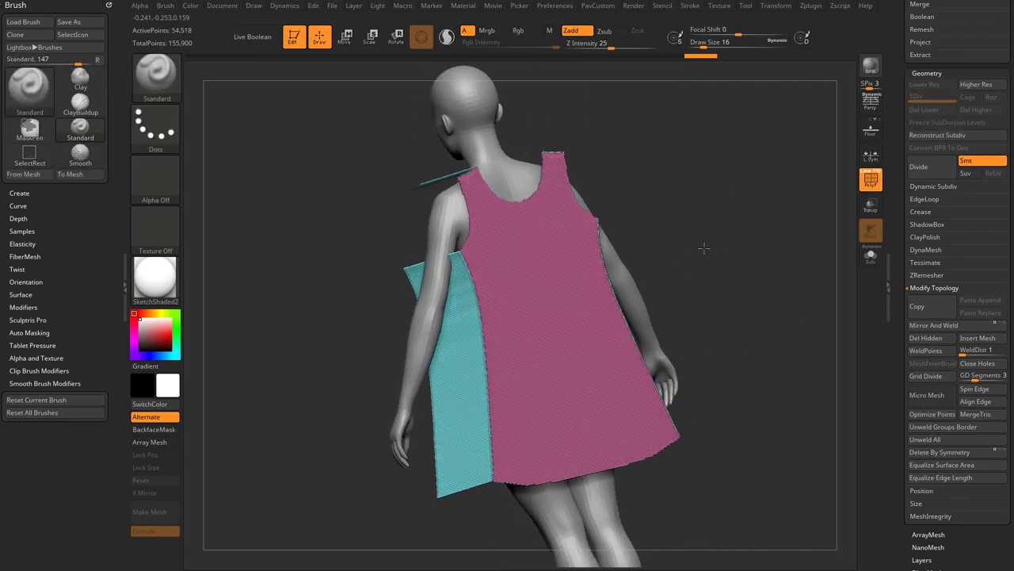
pyautogui.moveTo(701, 248); pyautogui.dragTo(758, 259)
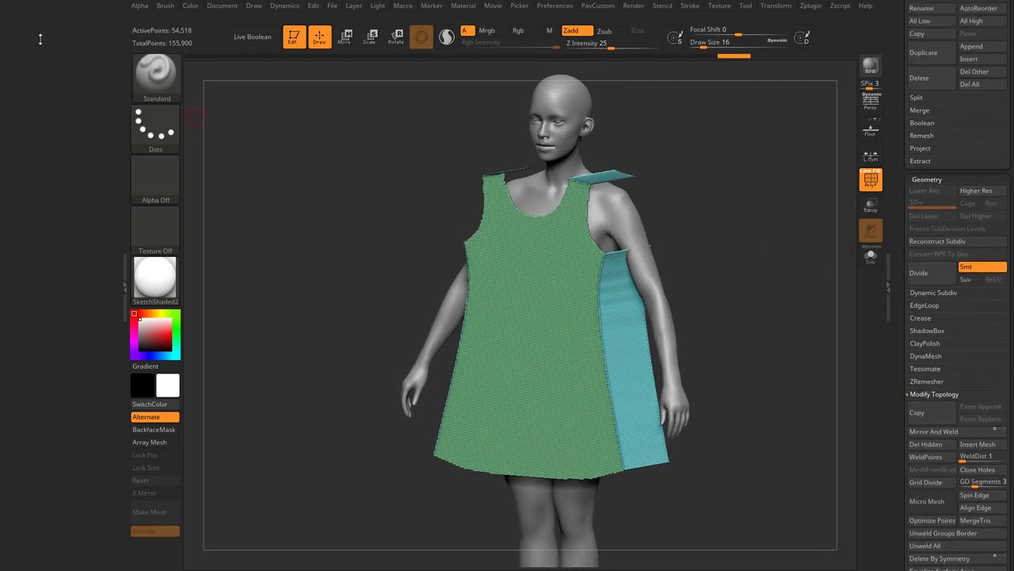
# Step: Enable CollisionVolume in Dynamics and run the cloth simulation on the dress panels
pyautogui.click(155, 75)
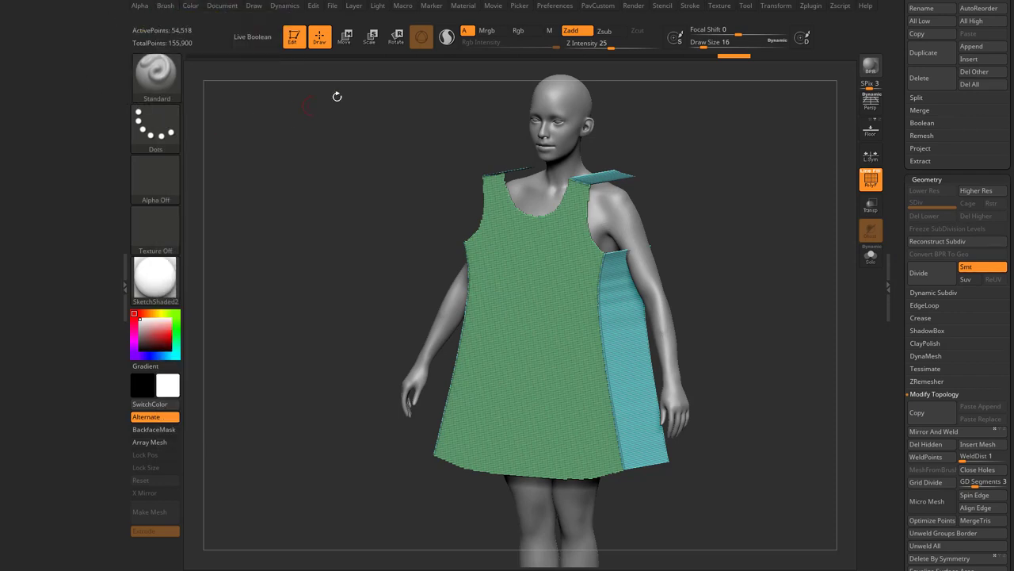
pyautogui.click(284, 6)
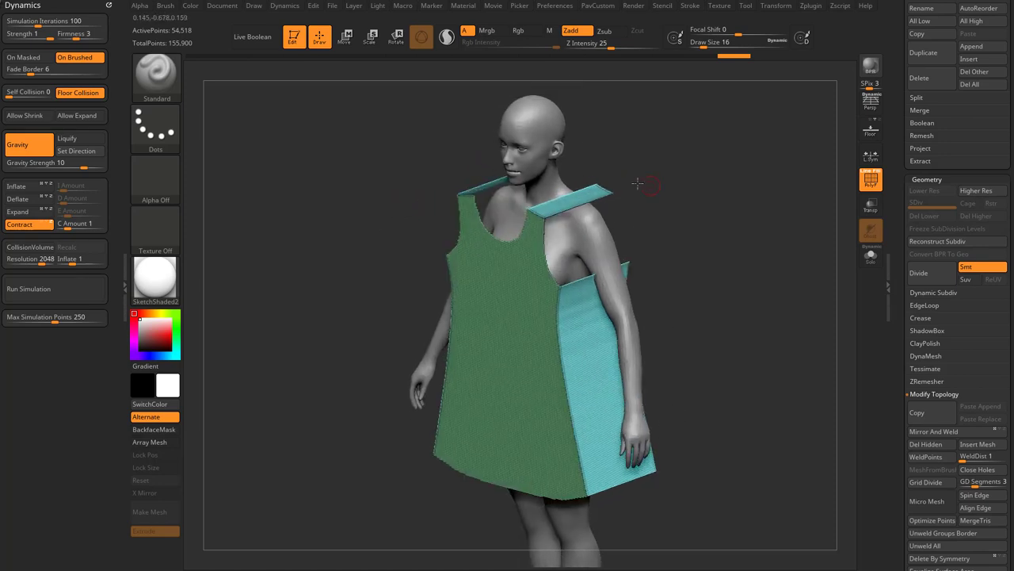
pyautogui.click(29, 288)
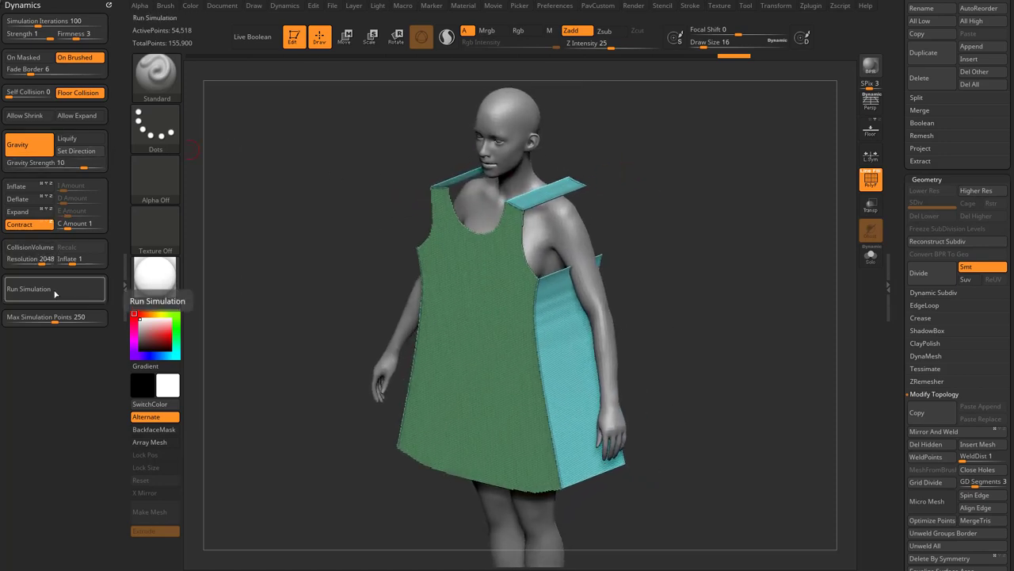
pyautogui.click(28, 289)
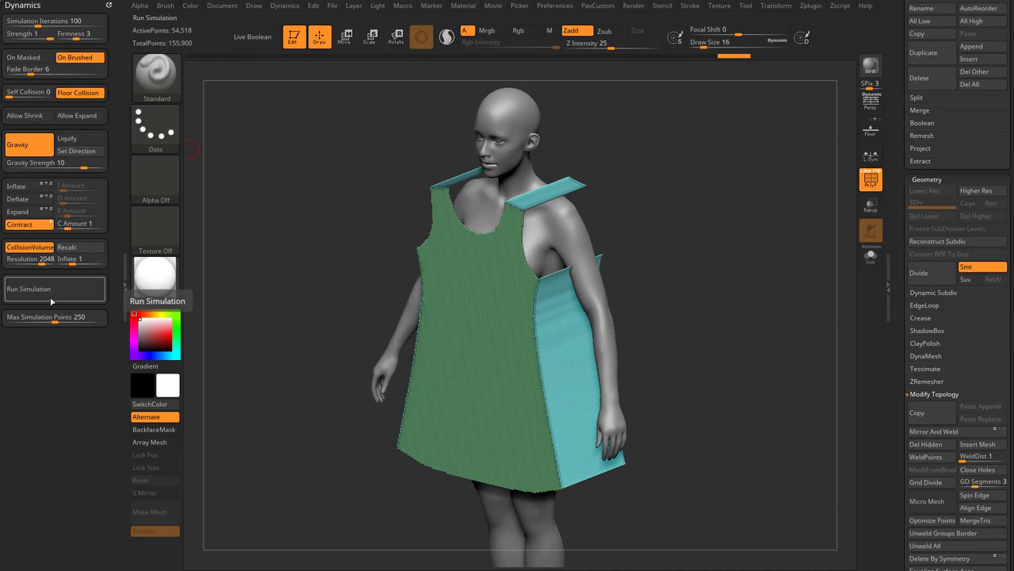
pyautogui.click(54, 288)
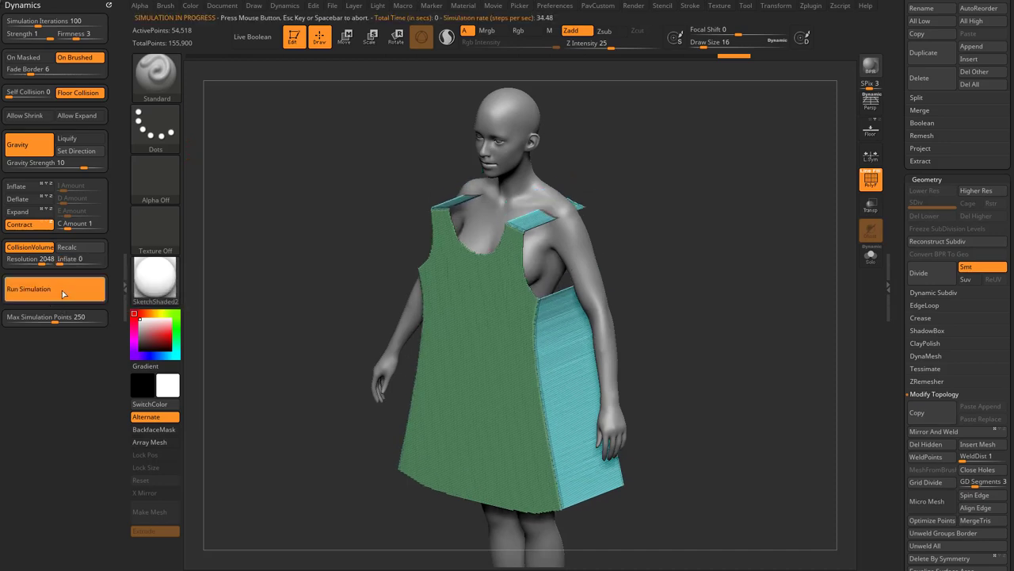
pyautogui.click(54, 288)
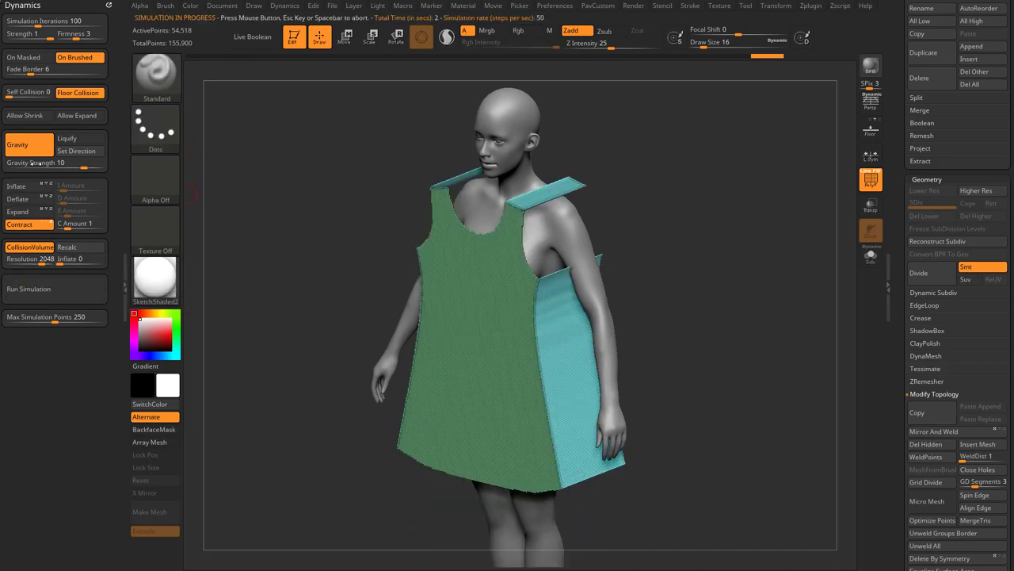
pyautogui.click(28, 289)
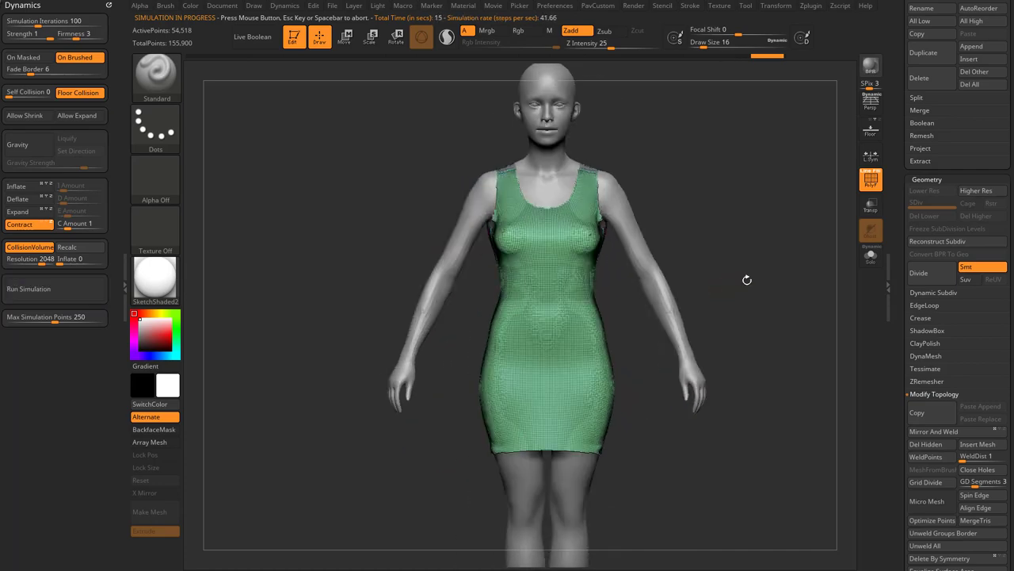
pyautogui.moveTo(523, 278); pyautogui.dragTo(753, 280)
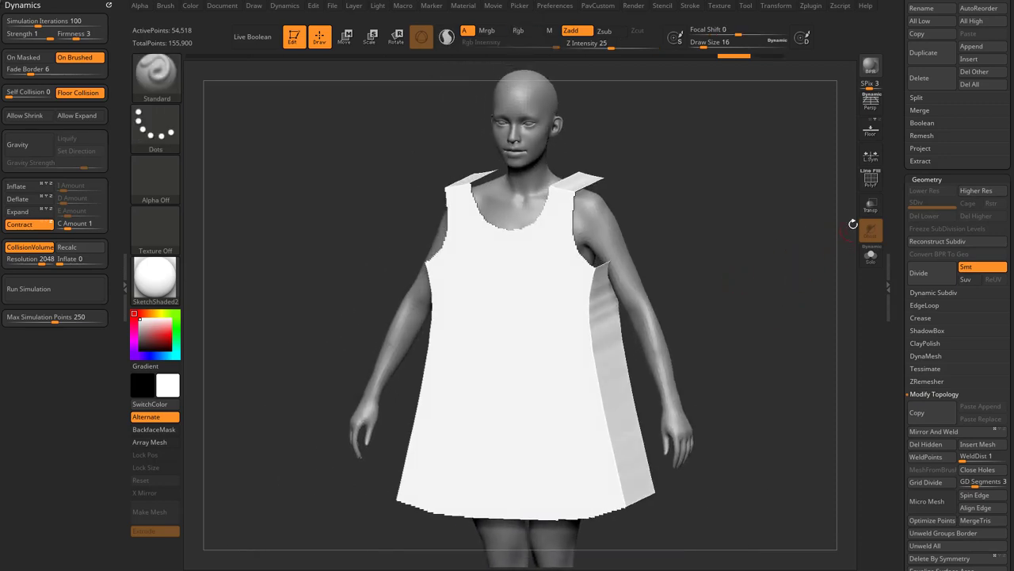
# Step: Undo the simulation and set CollisionVolume Resolution to 3200
pyautogui.moveTo(27, 258); pyautogui.dragTo(52, 258)
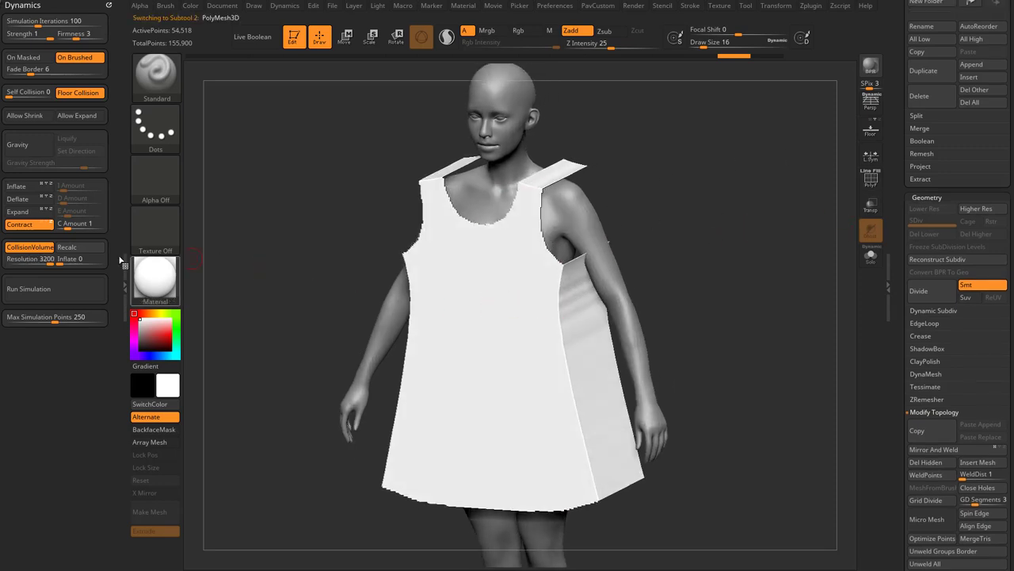
pyautogui.click(29, 288)
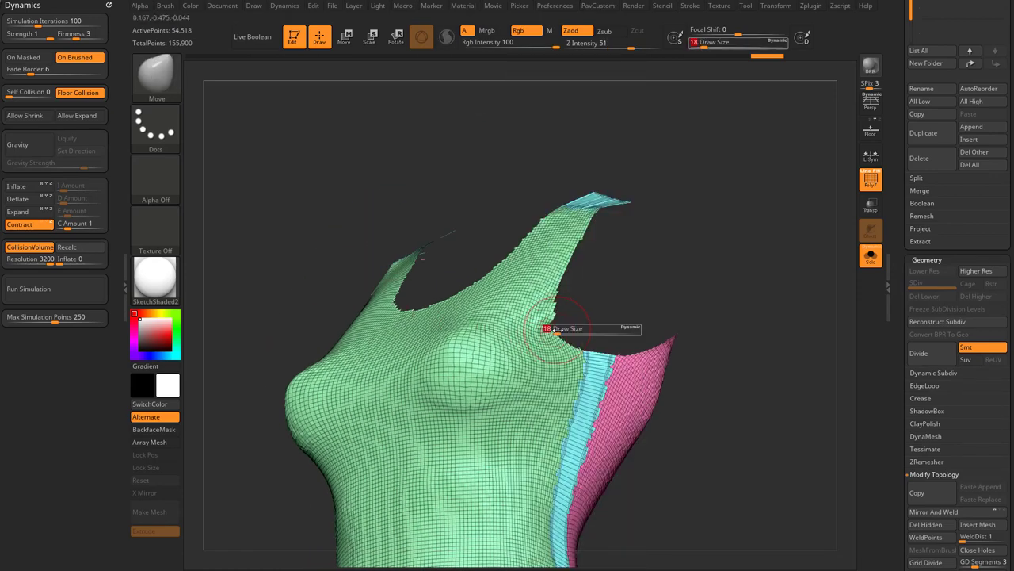
# Step: Reduce Draw Size and sculpt the straps and chest with Smooth and Move brushes
pyautogui.moveTo(554, 324); pyautogui.dragTo(689, 317)
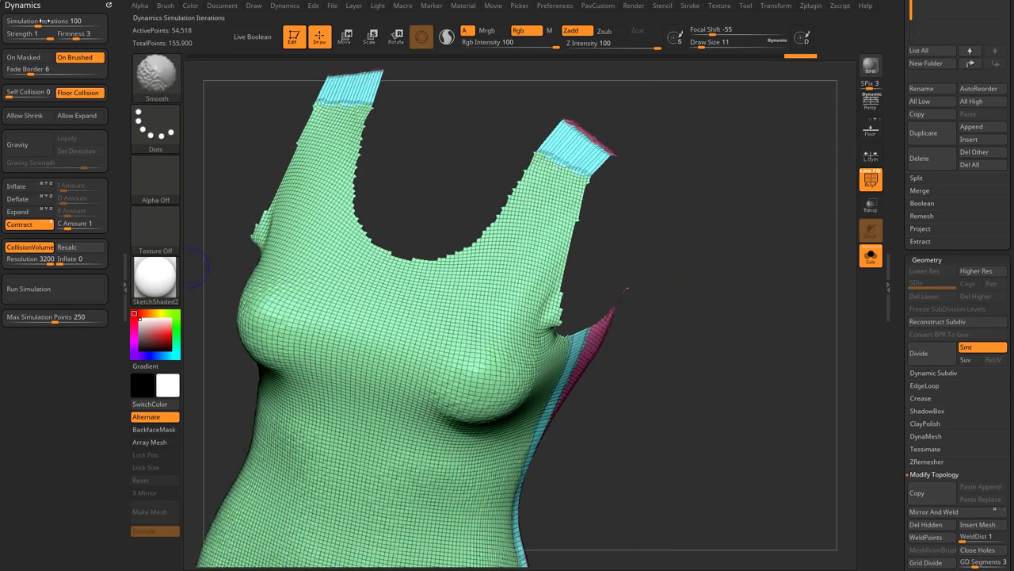
pyautogui.click(164, 6)
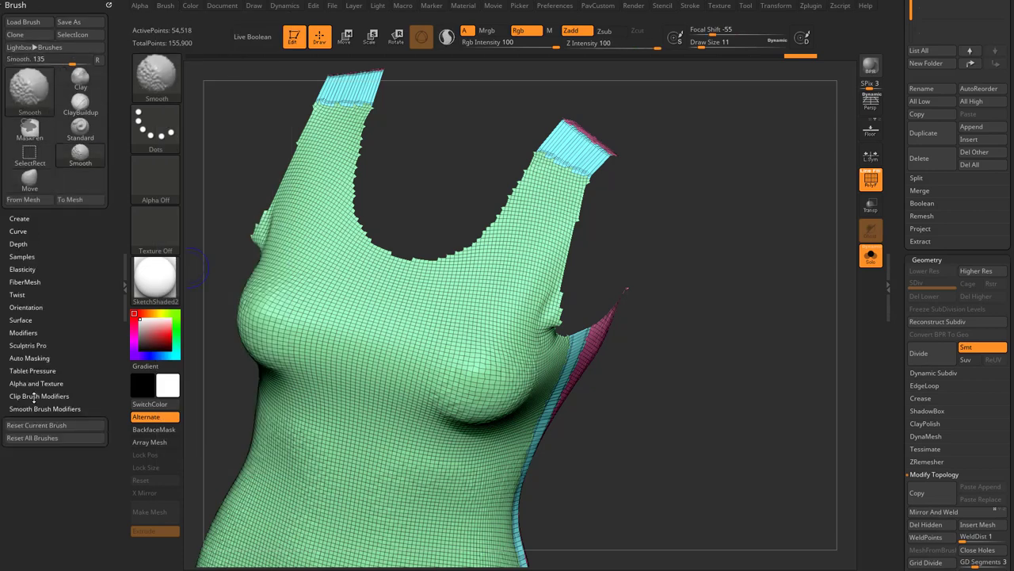
pyautogui.click(44, 409)
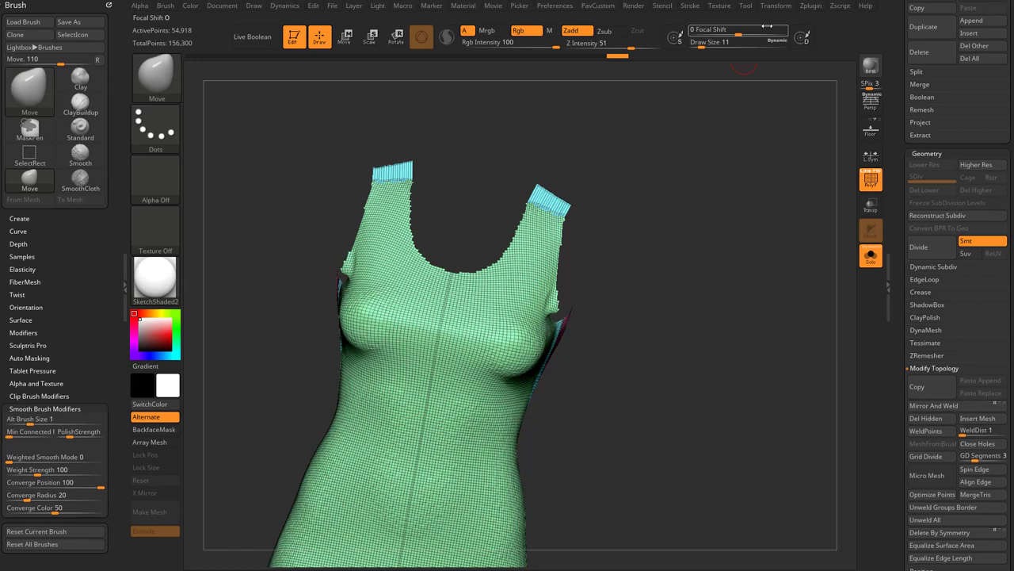
pyautogui.click(776, 6)
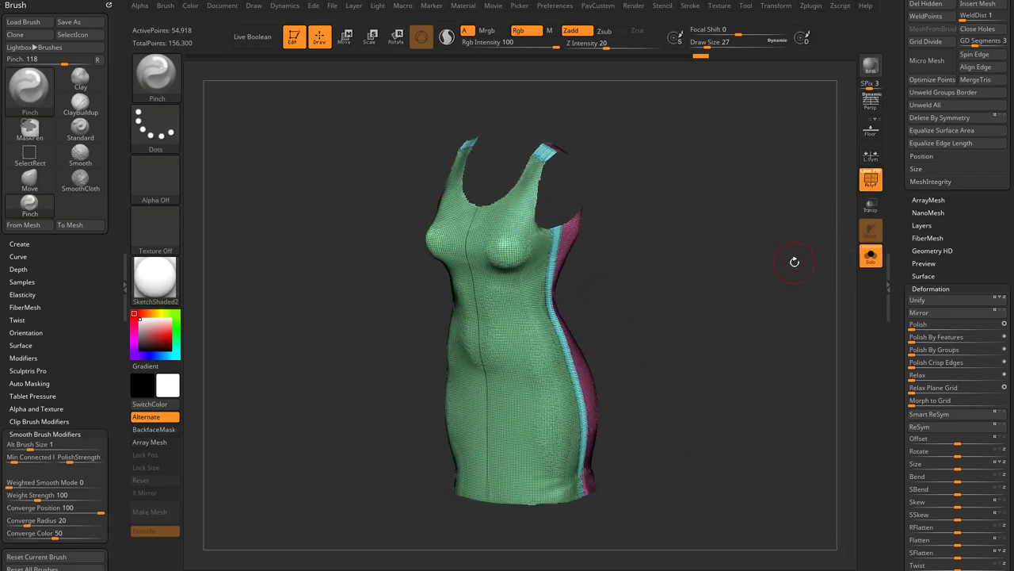
# Step: Hide the body subtool, smooth the cloth, and apply GrowMask from Tool > Masking
pyautogui.click(936, 336)
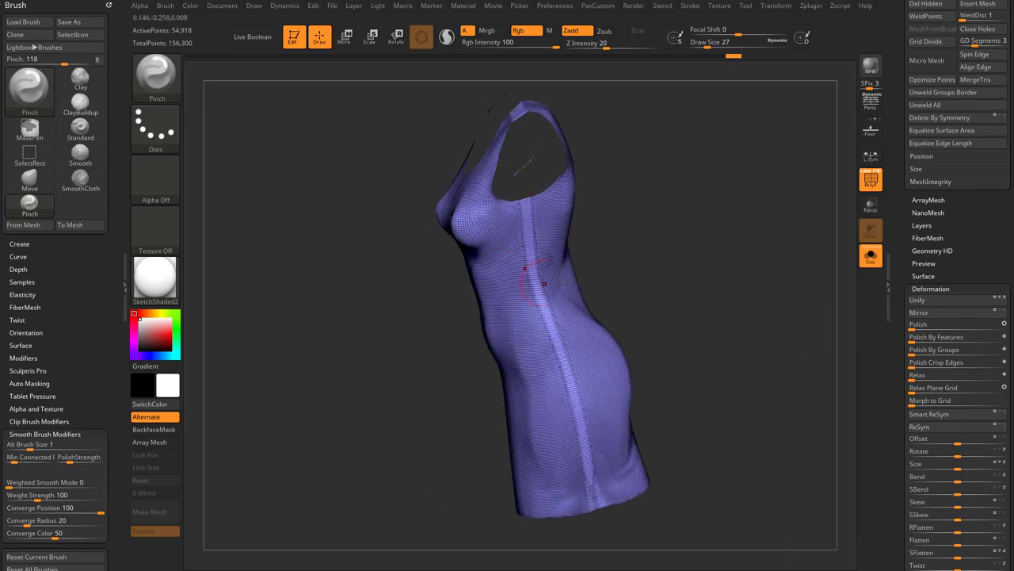
pyautogui.moveTo(546, 286); pyautogui.dragTo(443, 187)
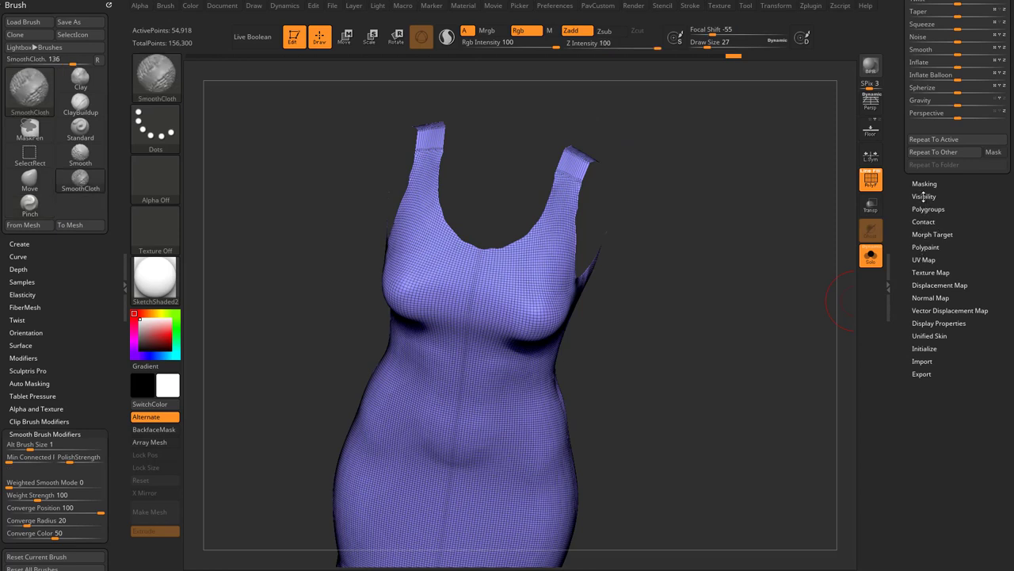
pyautogui.click(924, 183)
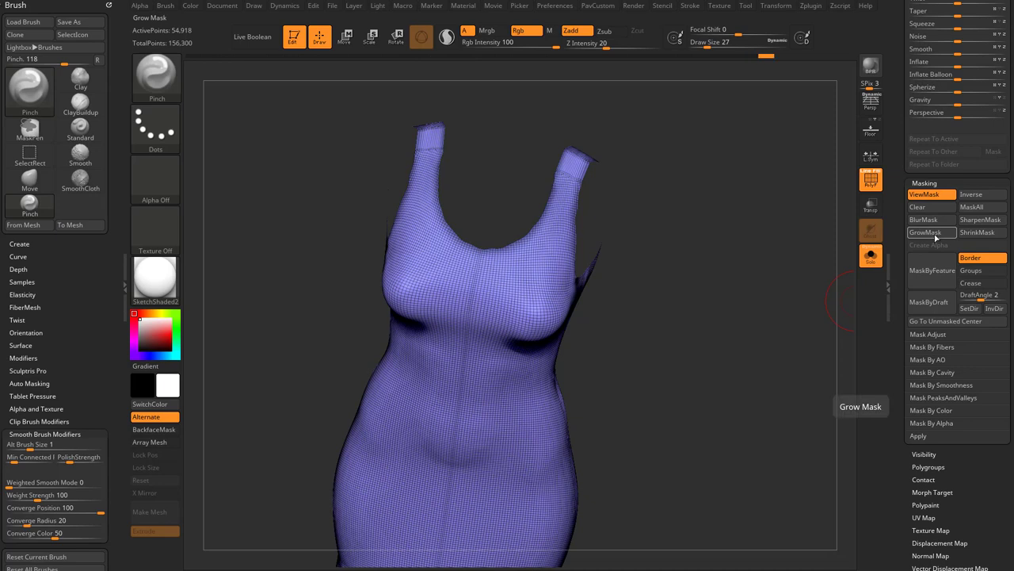
pyautogui.click(980, 194)
pyautogui.write('8')
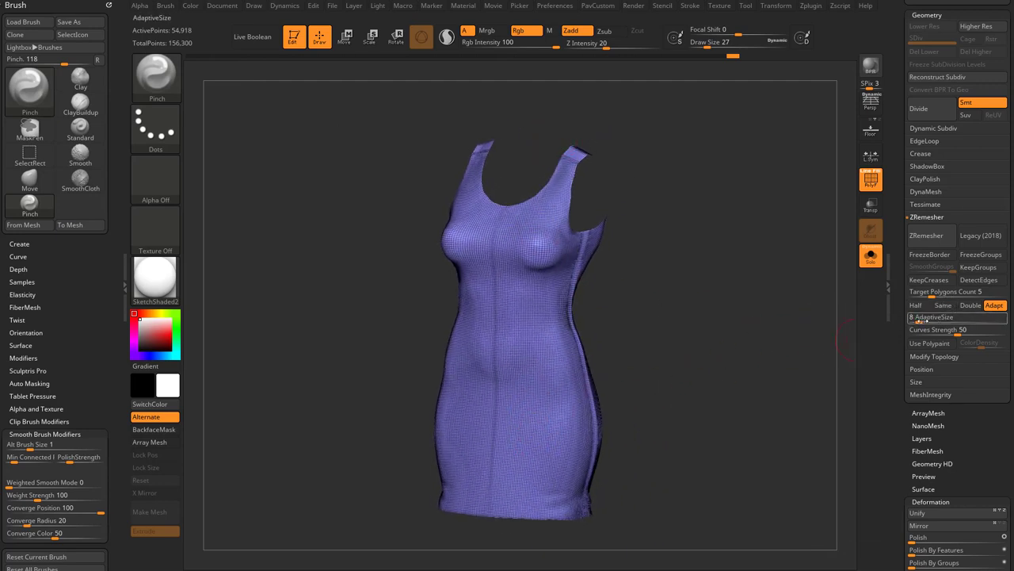
# Step: Run ZRemesher on the dress with AdaptiveSize adjusted and Half enabled
pyautogui.click(935, 317)
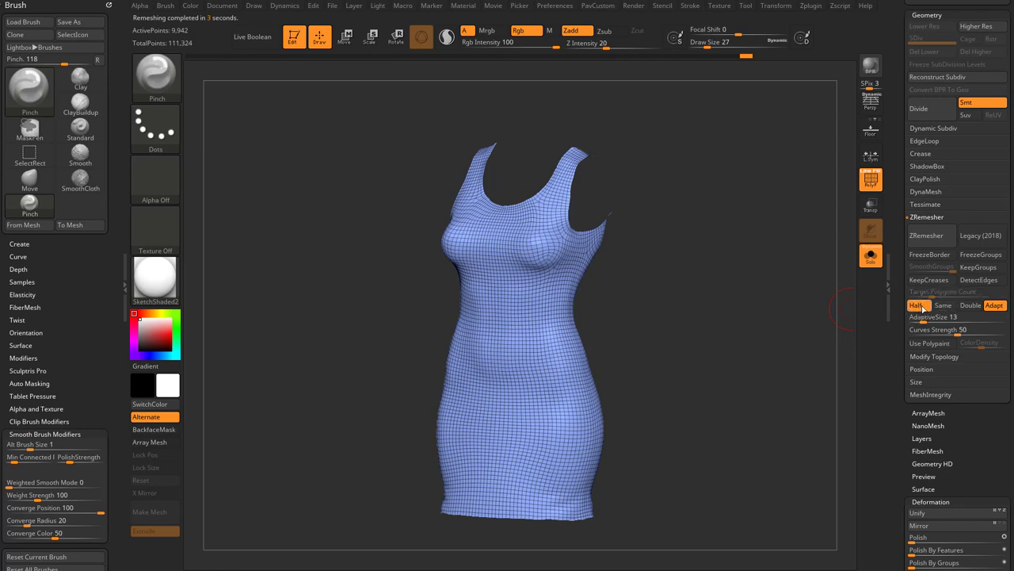
pyautogui.click(926, 235)
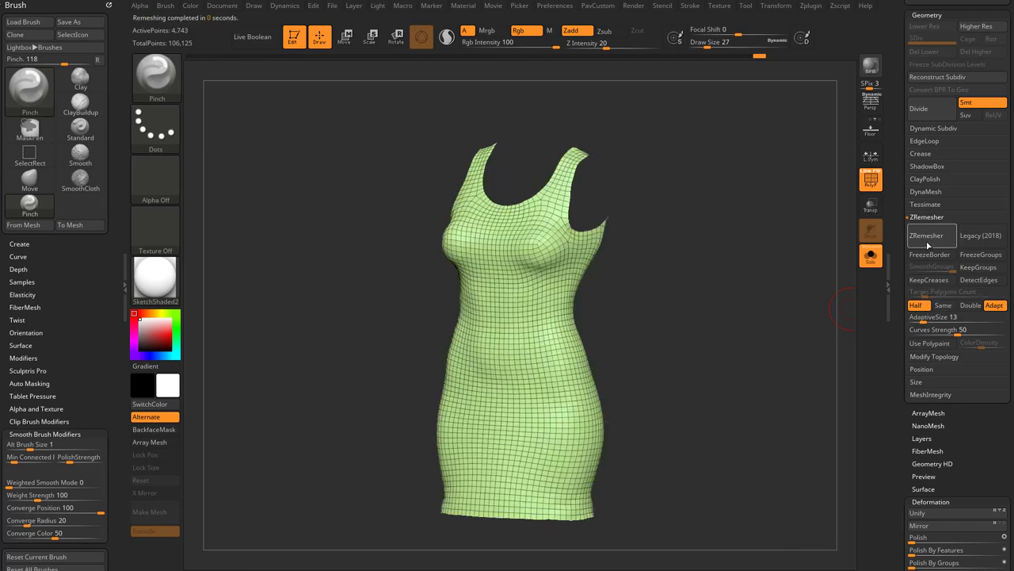
pyautogui.click(927, 235)
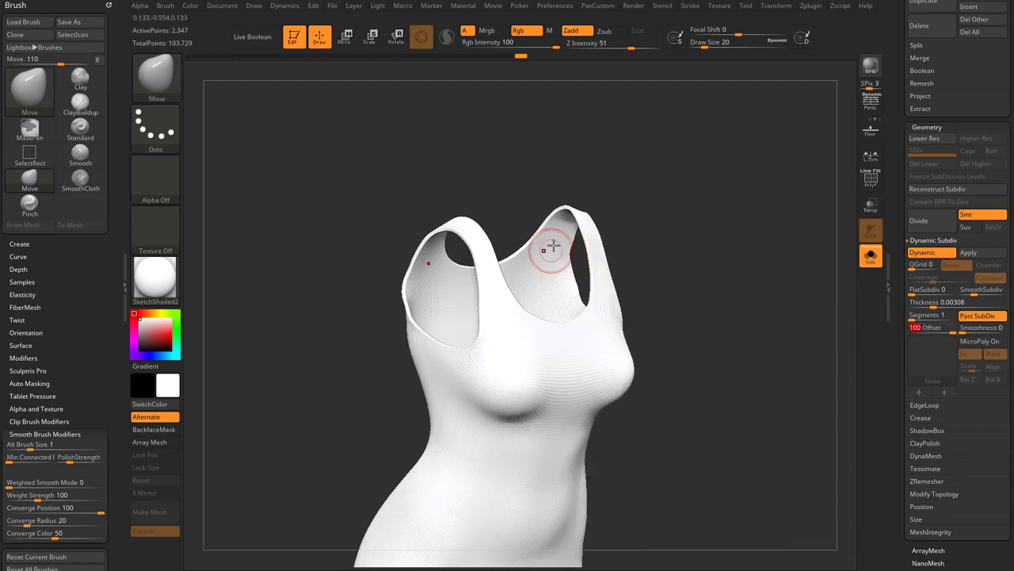
# Step: Push the dress thickness inward, toggling the thickness preview off and back on
pyautogui.click(922, 252)
pyautogui.write('-100')
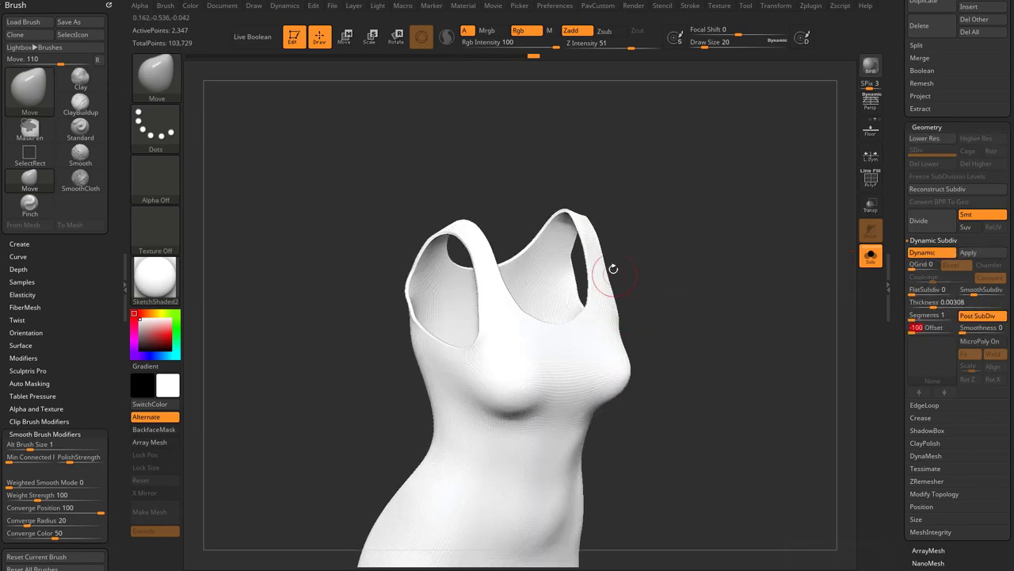
pyautogui.click(929, 252)
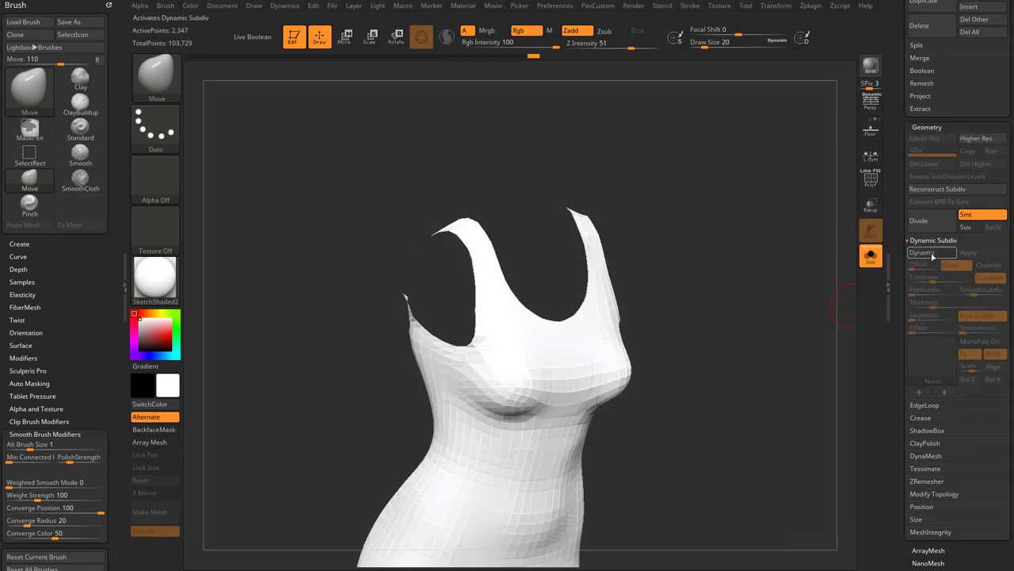
pyautogui.click(922, 252)
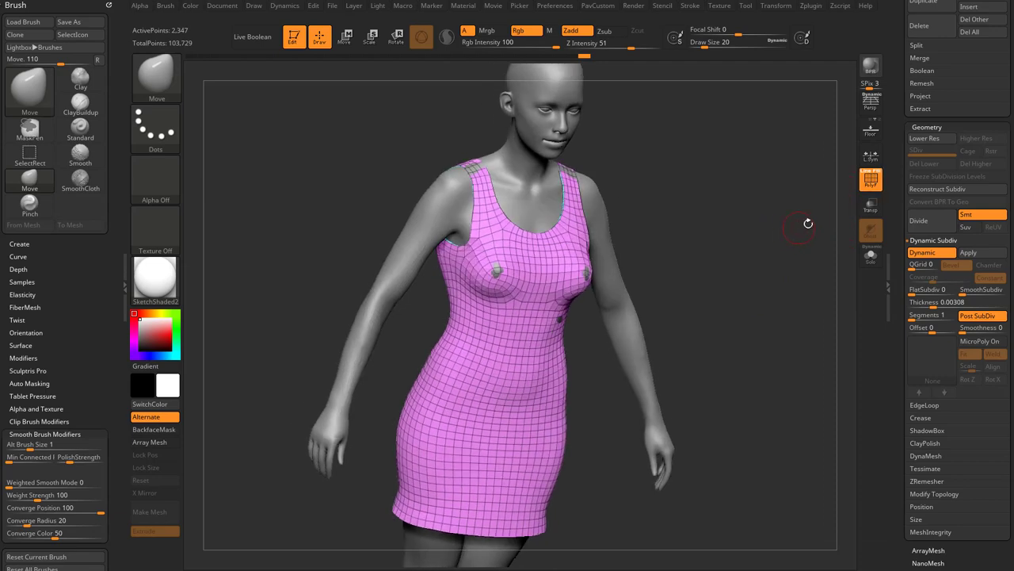
# Step: Enable Contract in the cloth dynamics settings and bring up the materials list
pyautogui.click(919, 220)
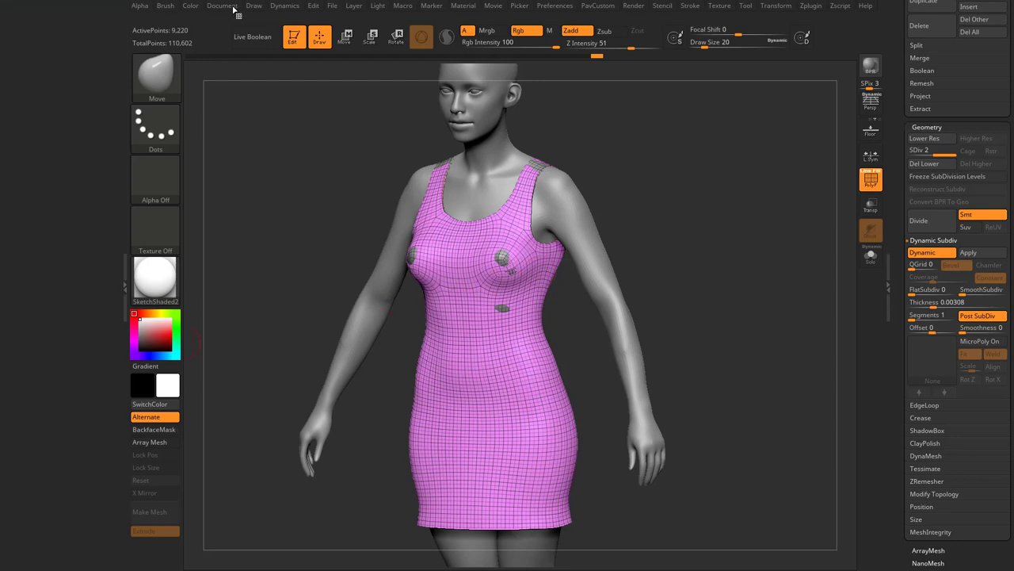
pyautogui.click(285, 6)
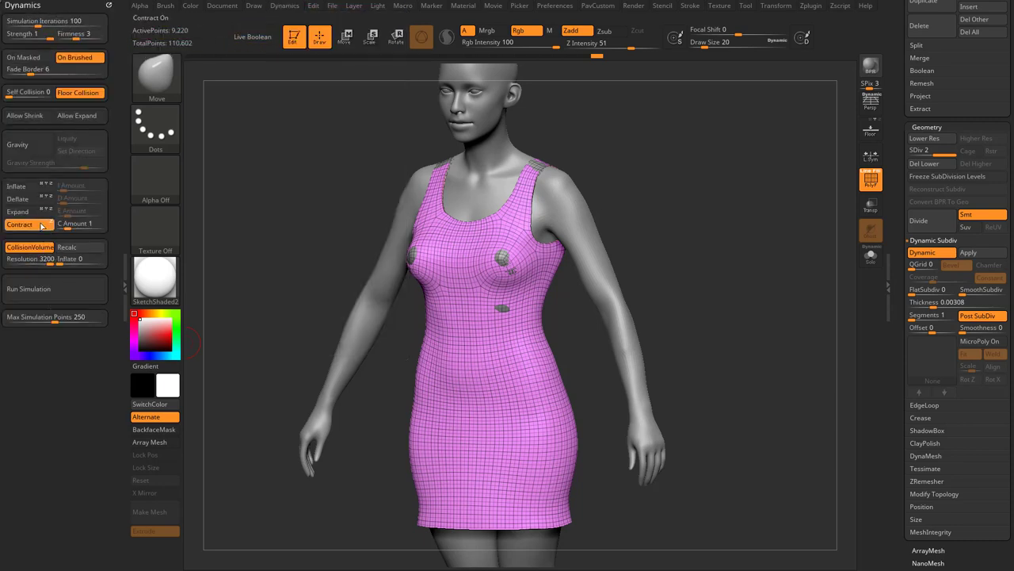
pyautogui.click(29, 289)
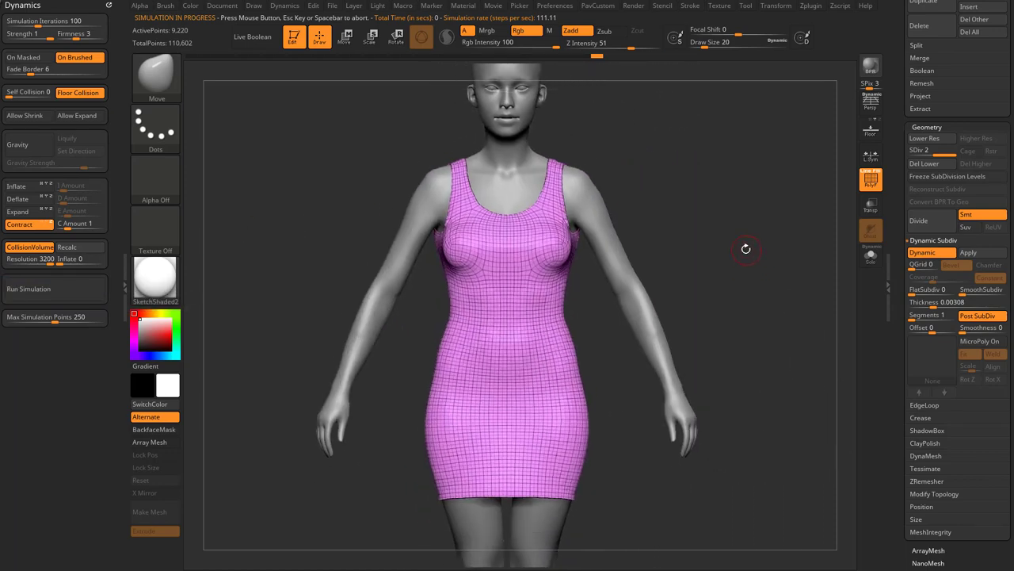
pyautogui.click(155, 279)
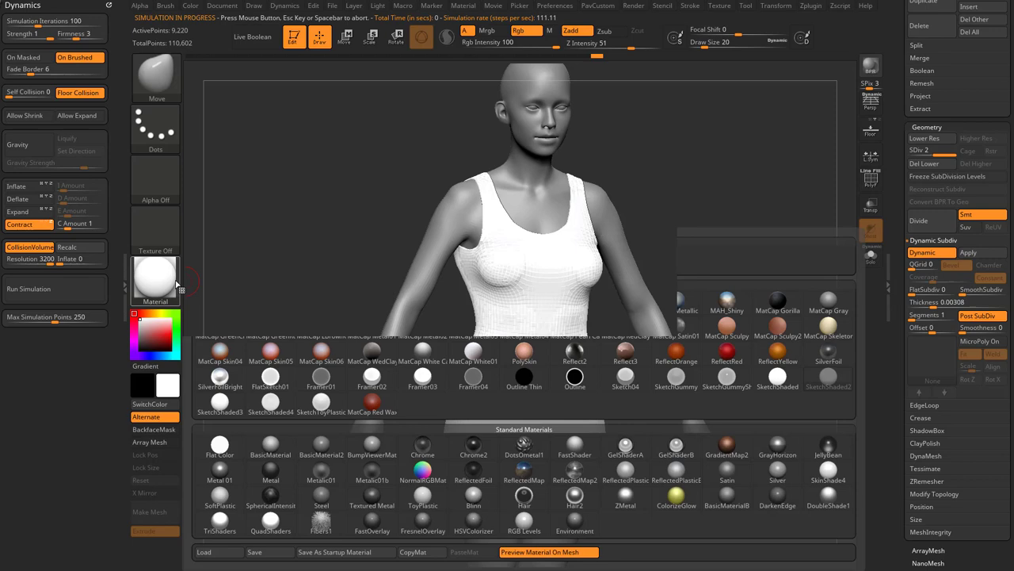
# Step: Apply the MatCap Gray material to the simulated, wrinkled dress
pyautogui.click(154, 278)
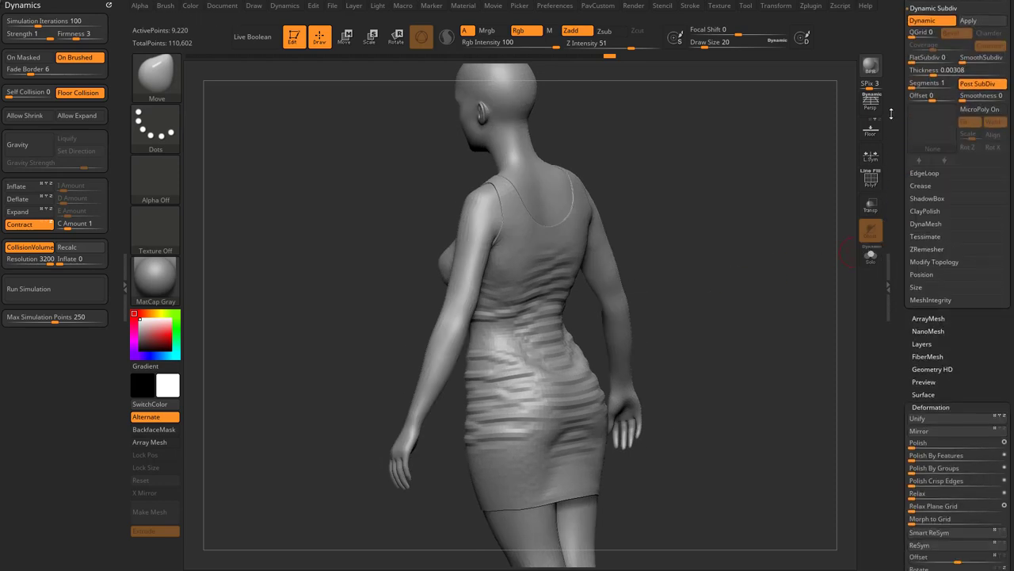
pyautogui.scroll(-3)
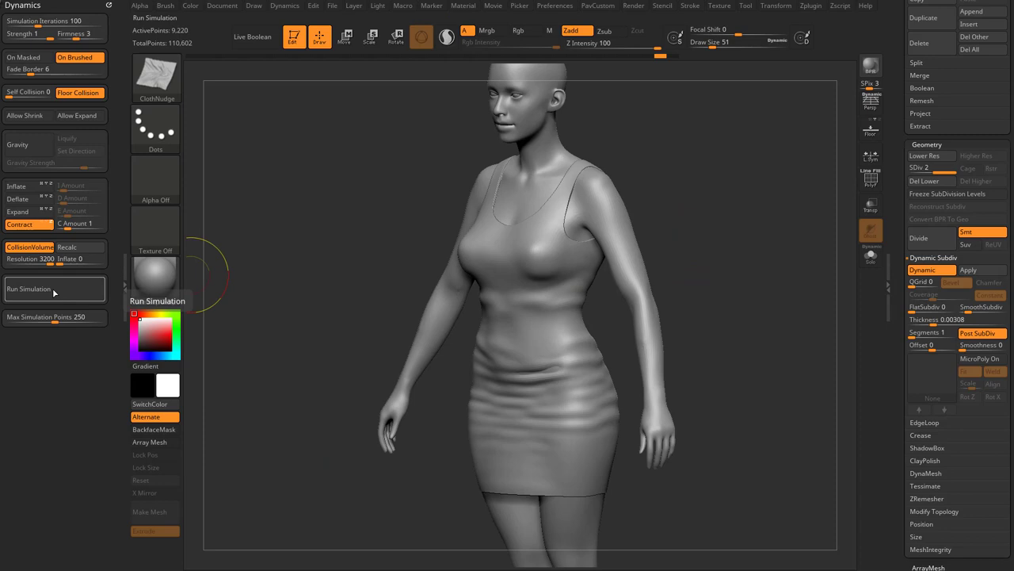
# Step: Re-run the simulation and smooth the neckline, left hip and front waist folds
pyautogui.click(54, 288)
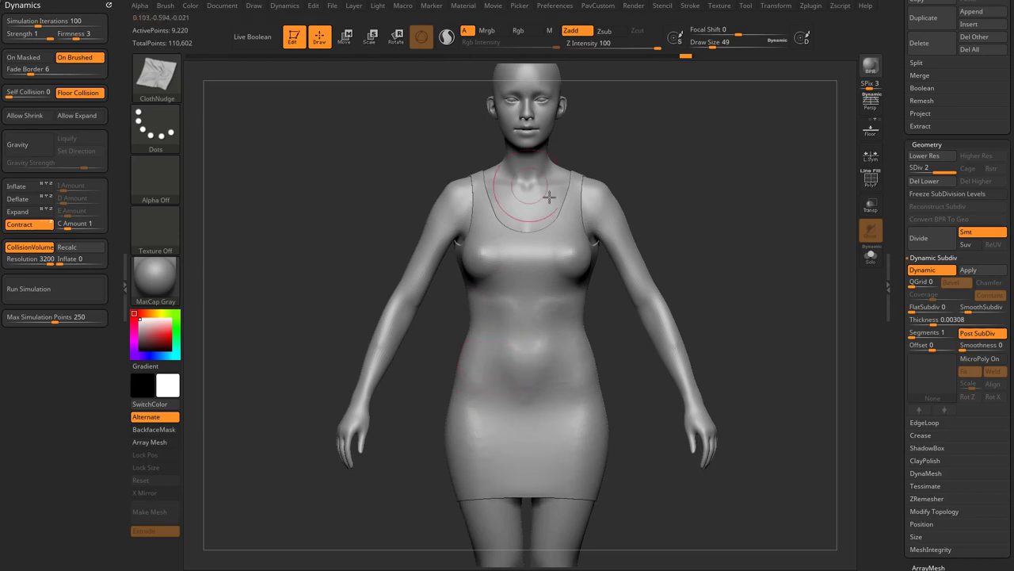
pyautogui.moveTo(549, 196); pyautogui.dragTo(472, 391)
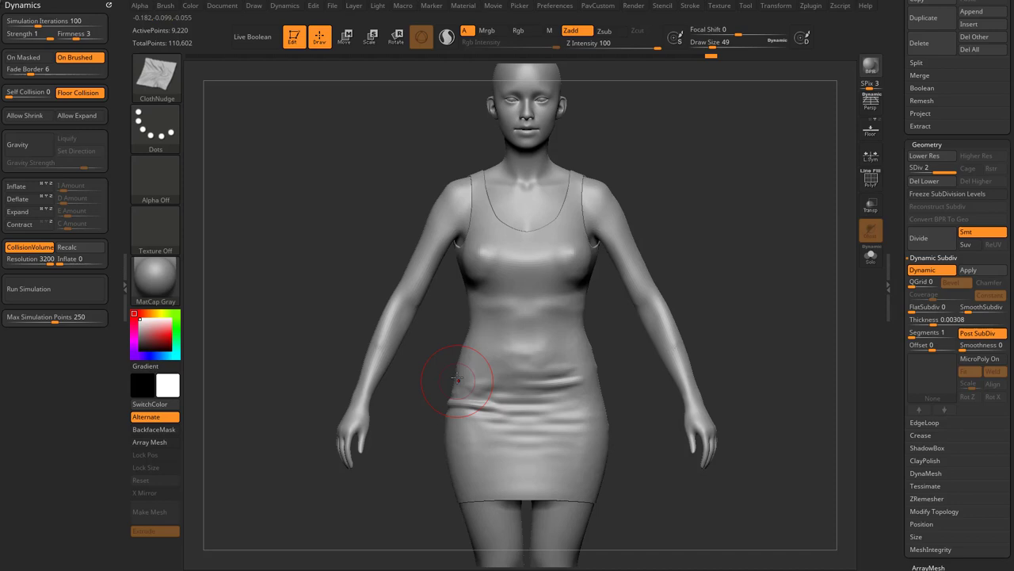
pyautogui.moveTo(455, 378); pyautogui.dragTo(428, 377)
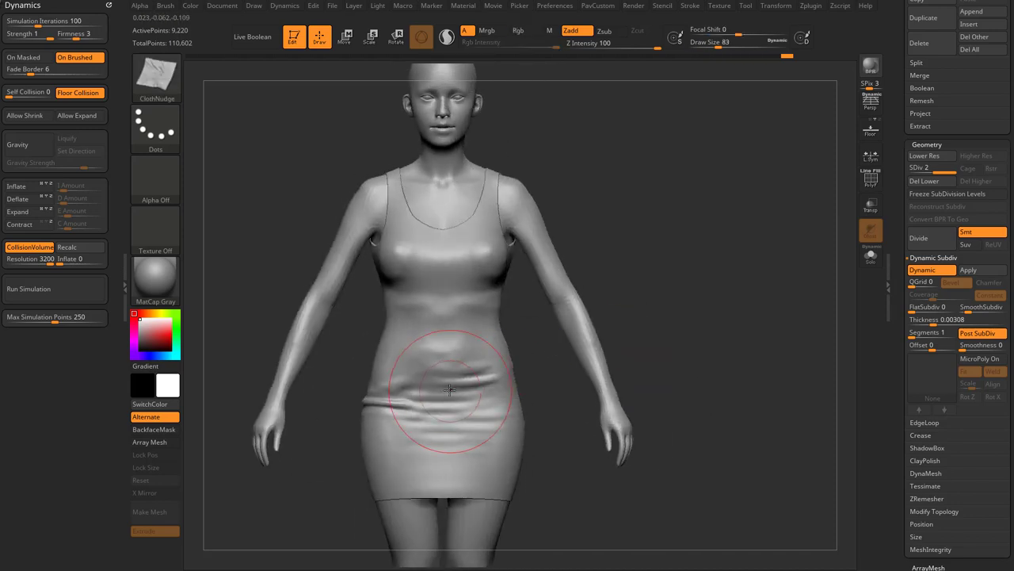
pyautogui.moveTo(451, 390); pyautogui.dragTo(496, 400)
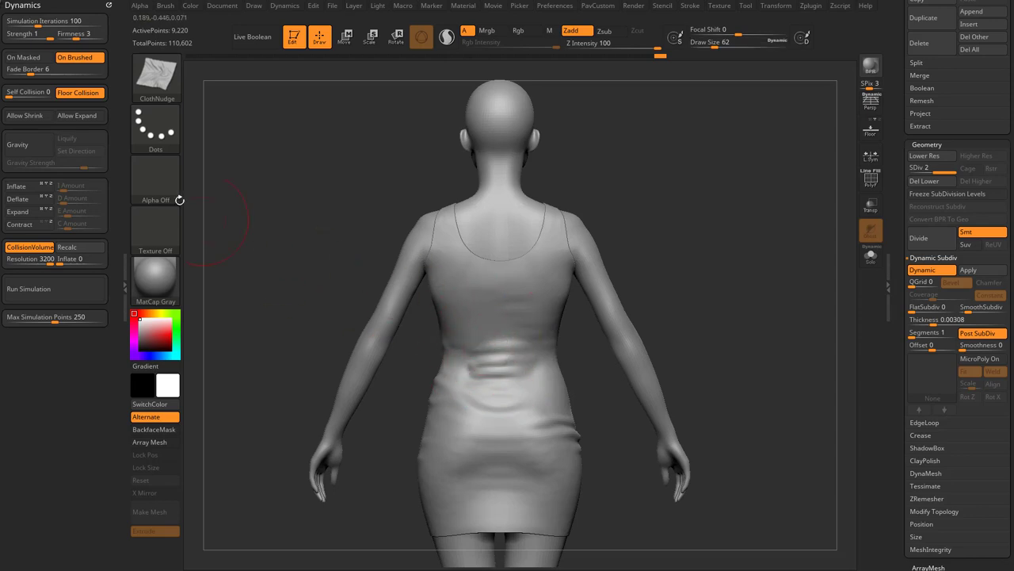
# Step: Orbit to the back and smooth the folds across the back of the dress
pyautogui.moveTo(491, 317); pyautogui.dragTo(468, 372)
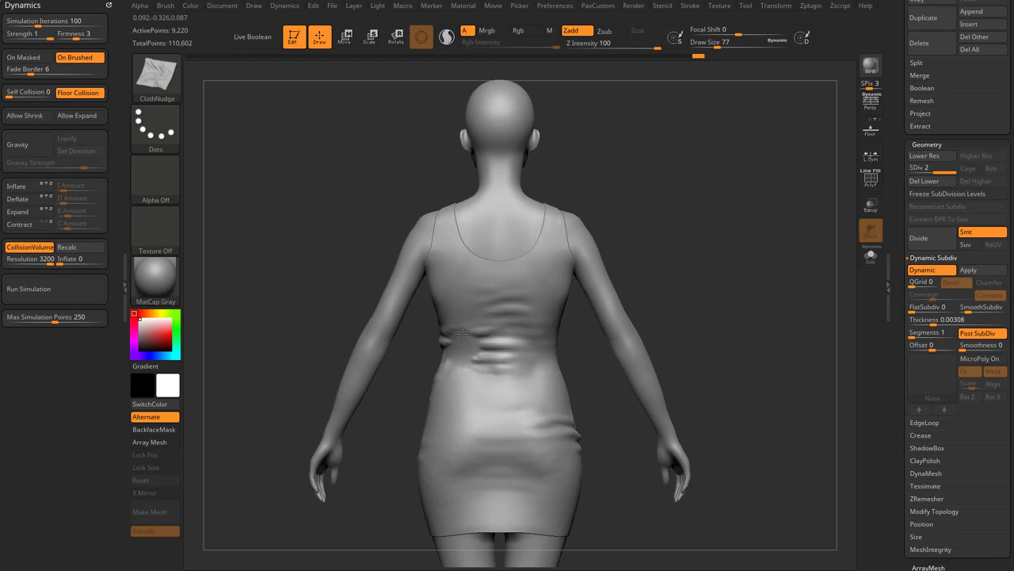
pyautogui.moveTo(463, 333); pyautogui.dragTo(521, 354)
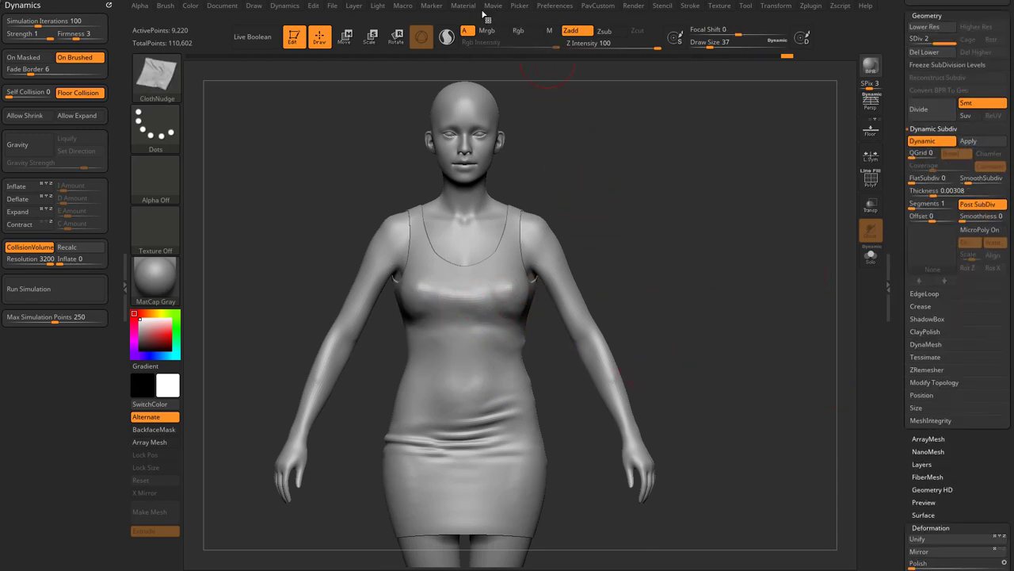
pyautogui.click(402, 6)
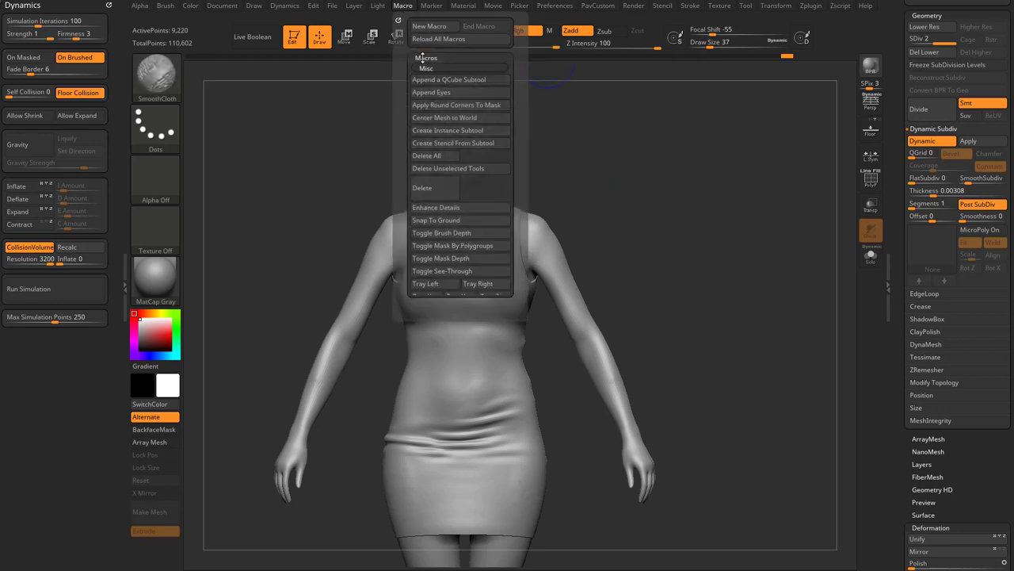
# Step: Select the PM3D_Plane3D_3 pattern plane and show it alone in Solo mode
pyautogui.click(739, 324)
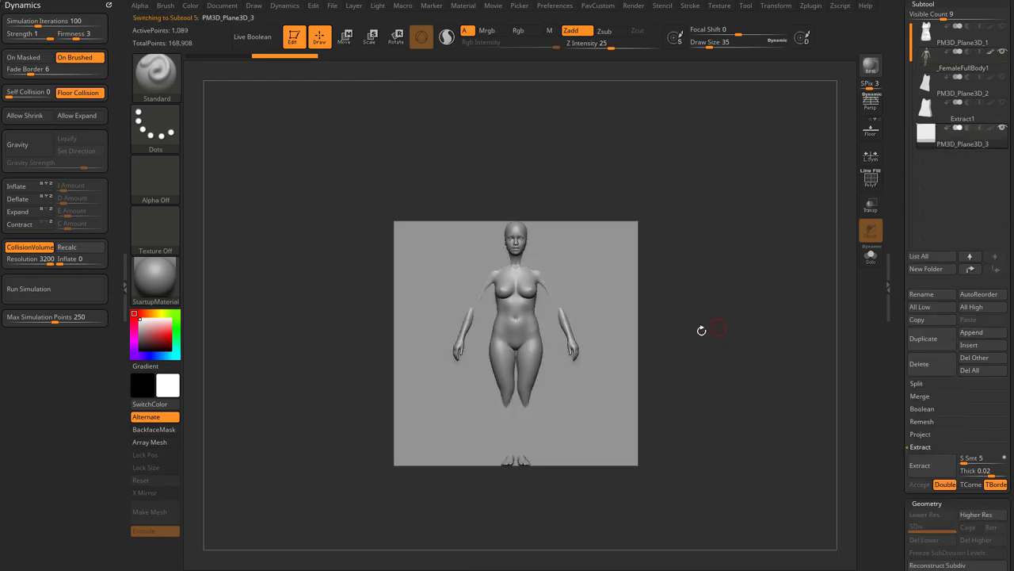
pyautogui.click(346, 37)
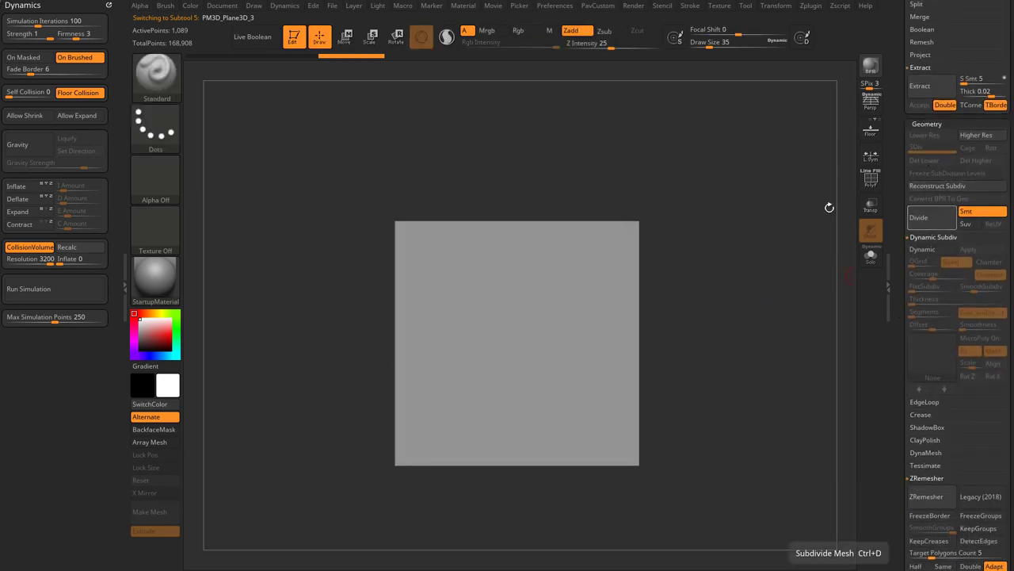
# Step: Subdivide the pattern plane repeatedly toward about a million points
pyautogui.click(918, 218)
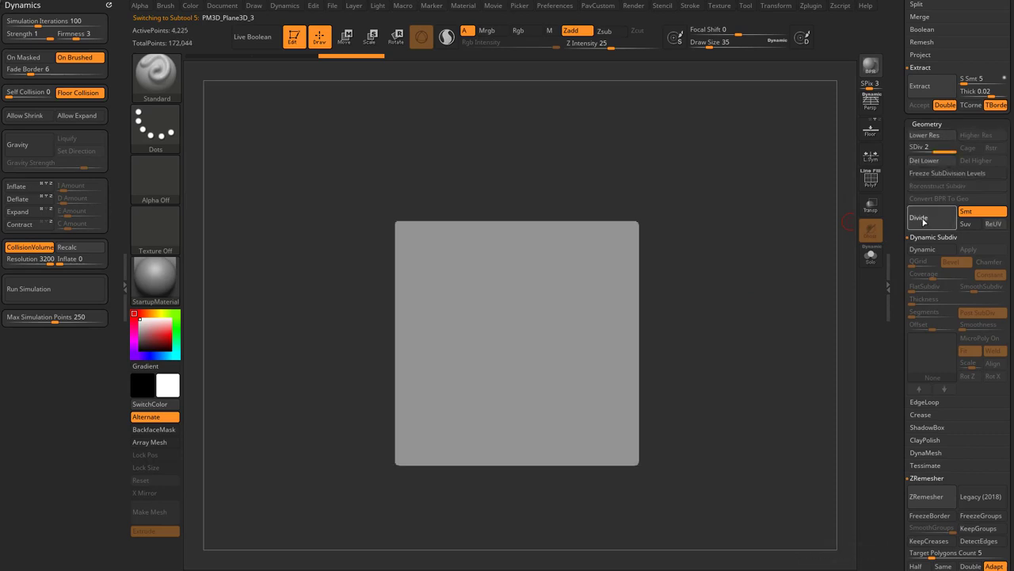
pyautogui.click(931, 217)
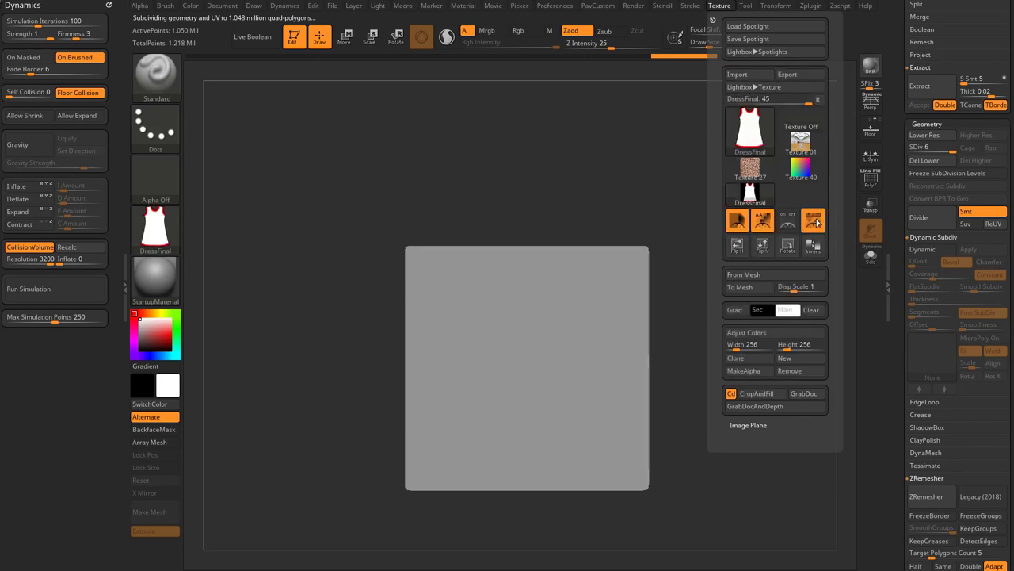
pyautogui.moveTo(813, 220)
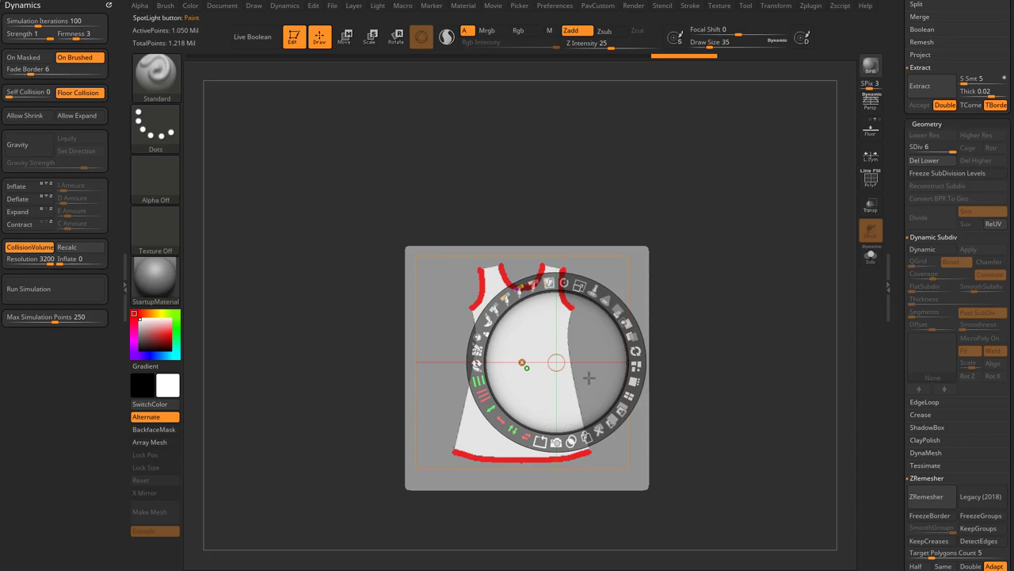
pyautogui.moveTo(578, 331)
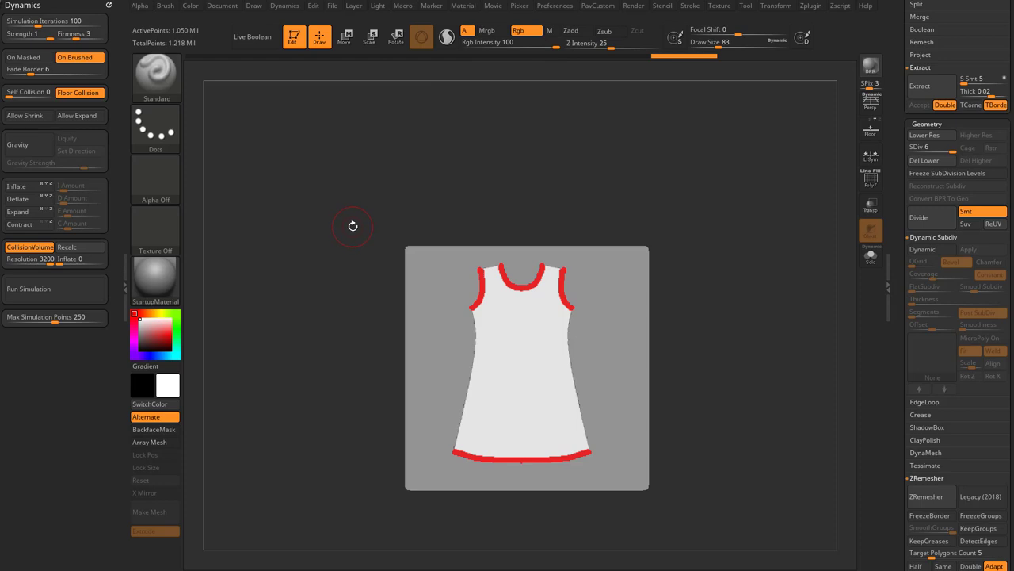
pyautogui.click(156, 77)
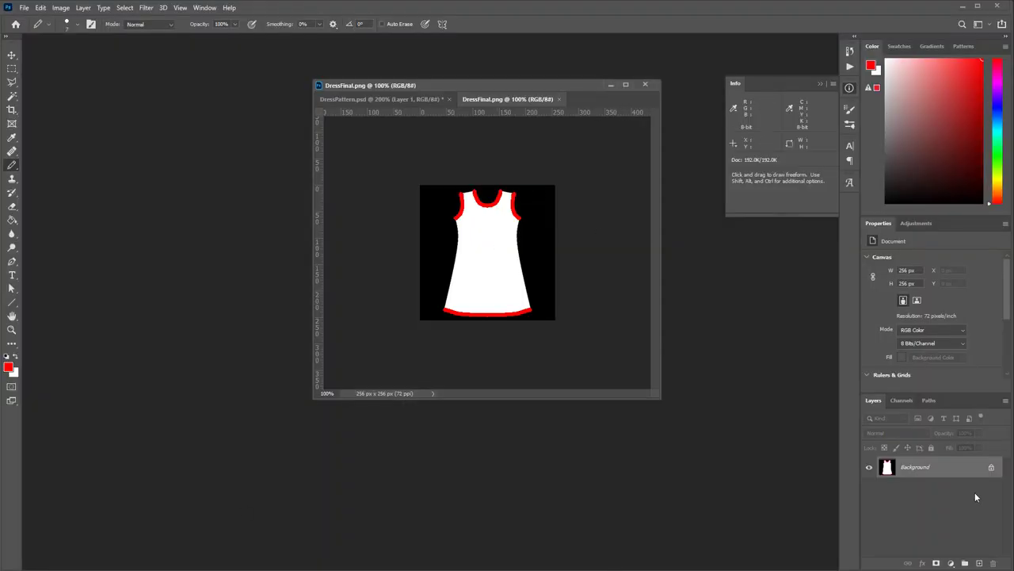
# Step: In DressPattern.psd, select the Layer 0 copy dress shape and fill it red
pyautogui.click(373, 99)
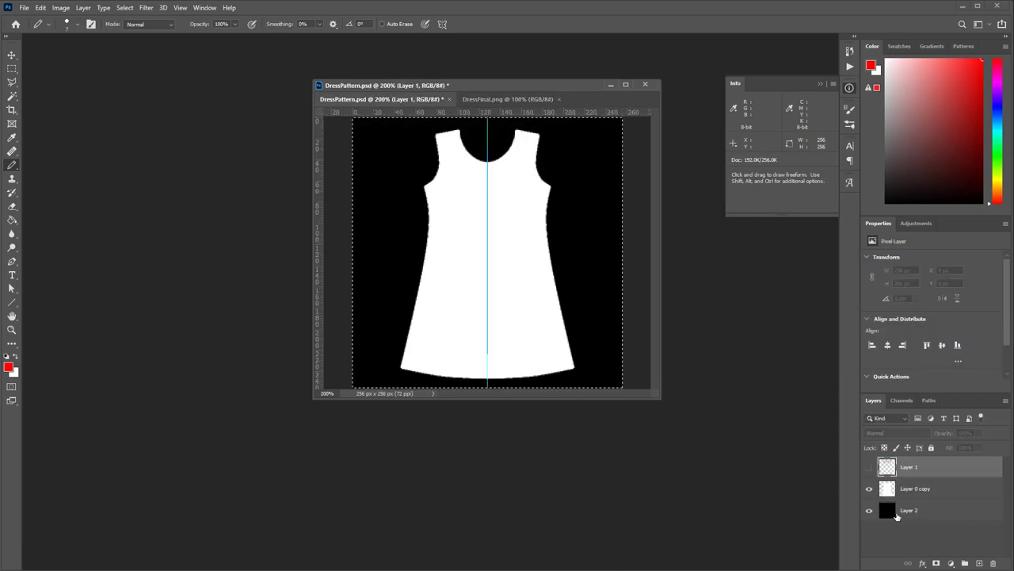
pyautogui.click(916, 488)
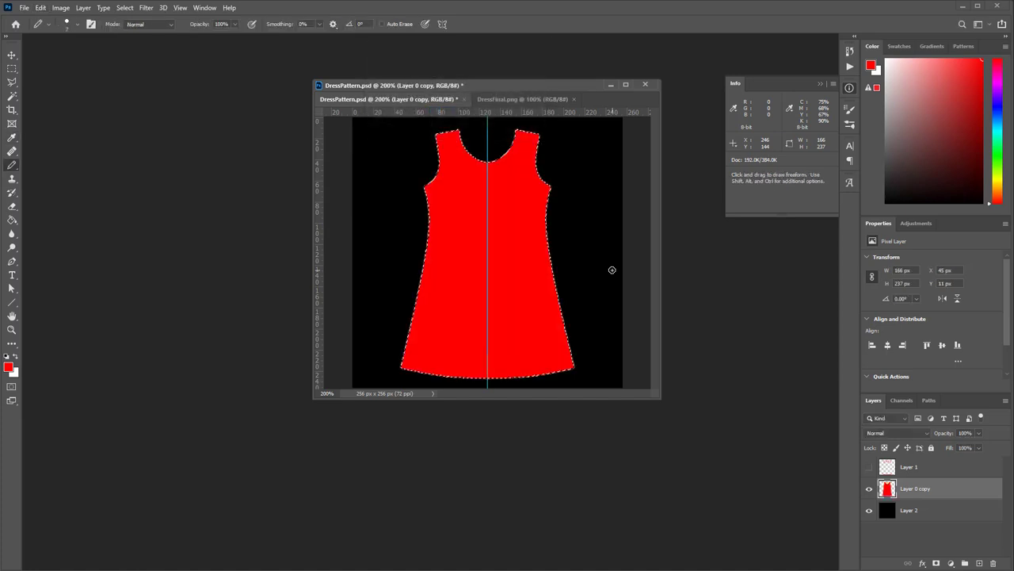
pyautogui.press('ctrl+d')
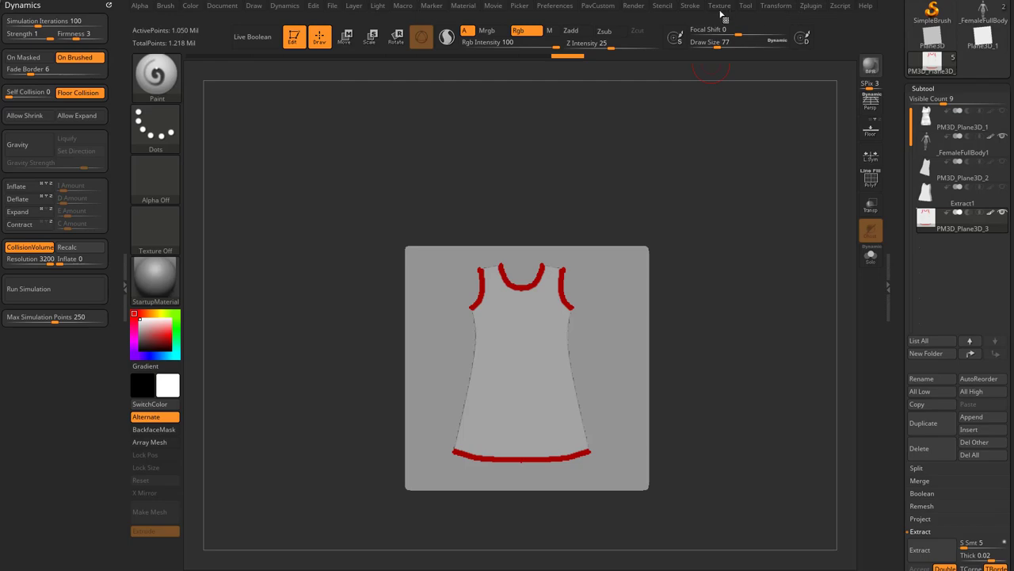
# Step: Load the red dress image into Spotlight and polypaint it onto the plane
pyautogui.click(719, 5)
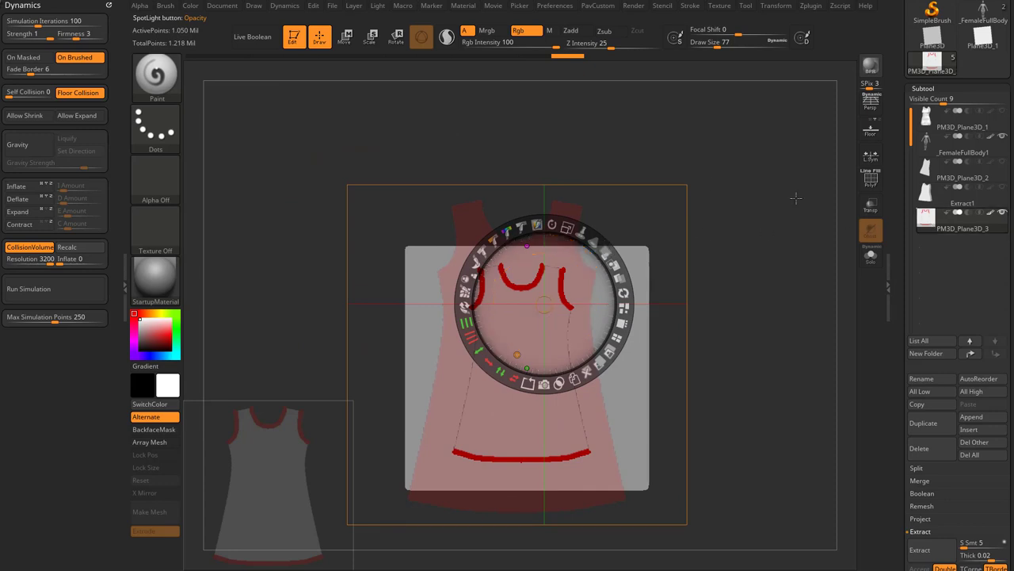
pyautogui.click(190, 5)
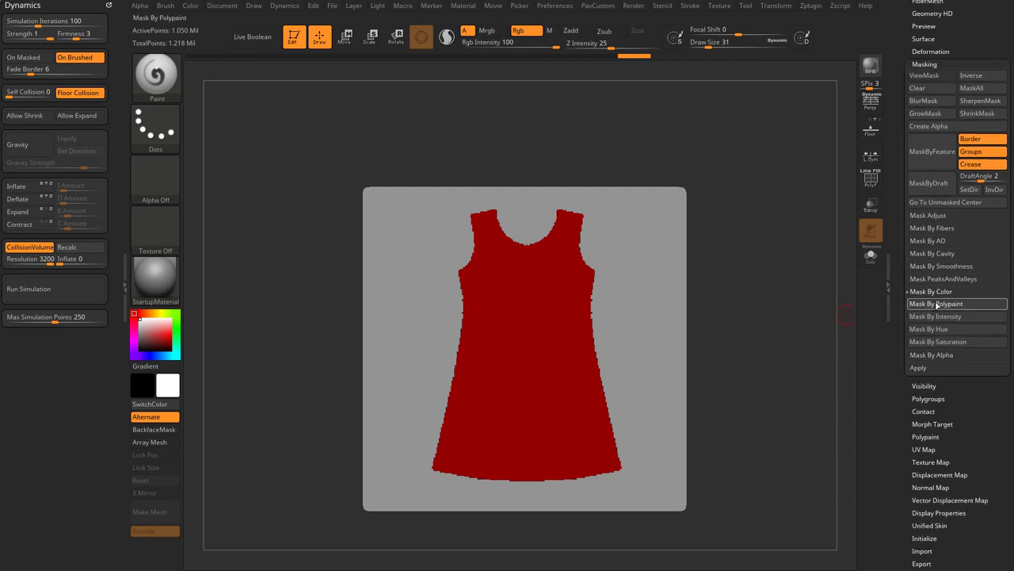
# Step: Mask the plane by its red polypaint to isolate the dress shape
pyautogui.click(939, 303)
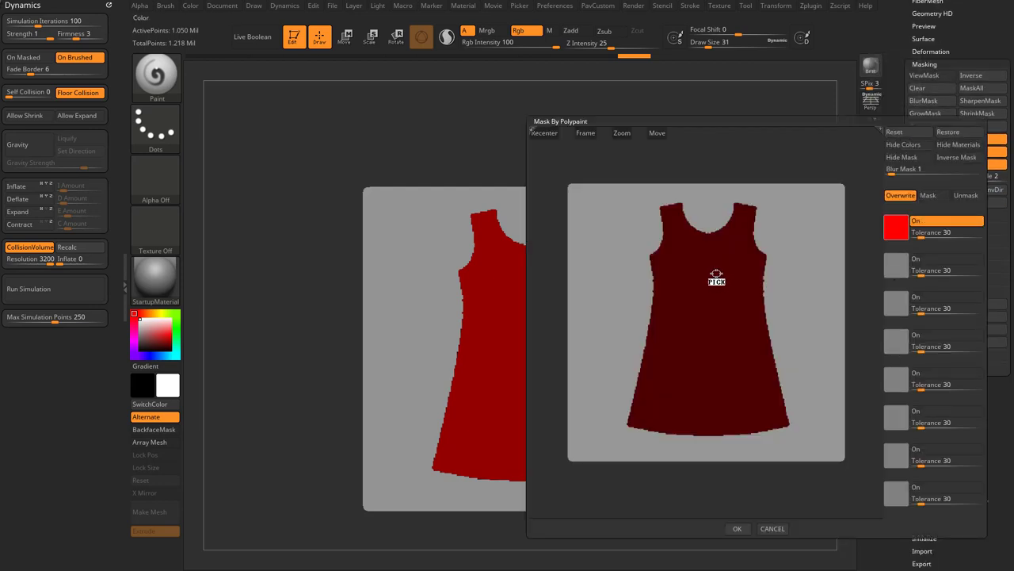
pyautogui.click(736, 528)
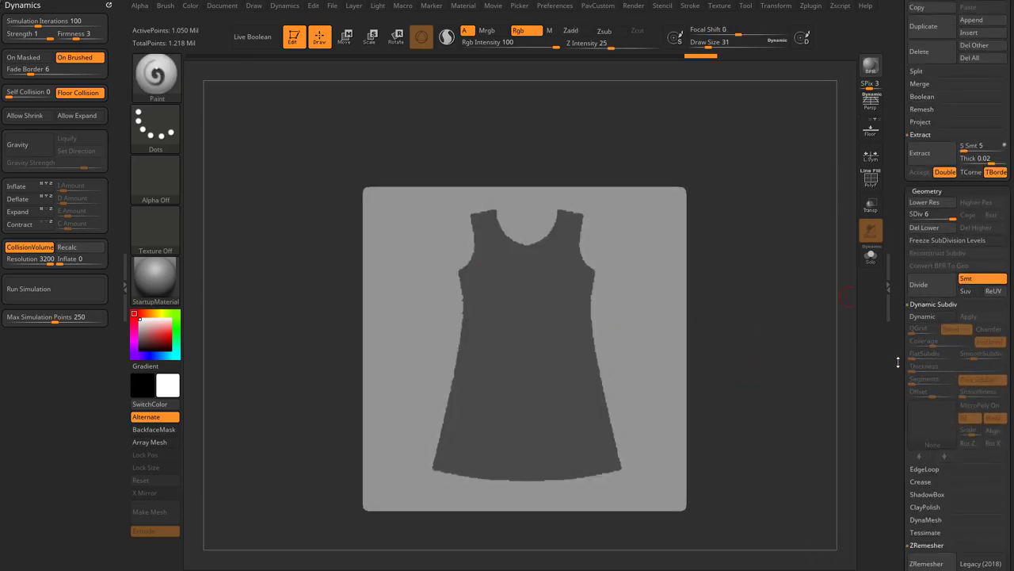
pyautogui.scroll(-3)
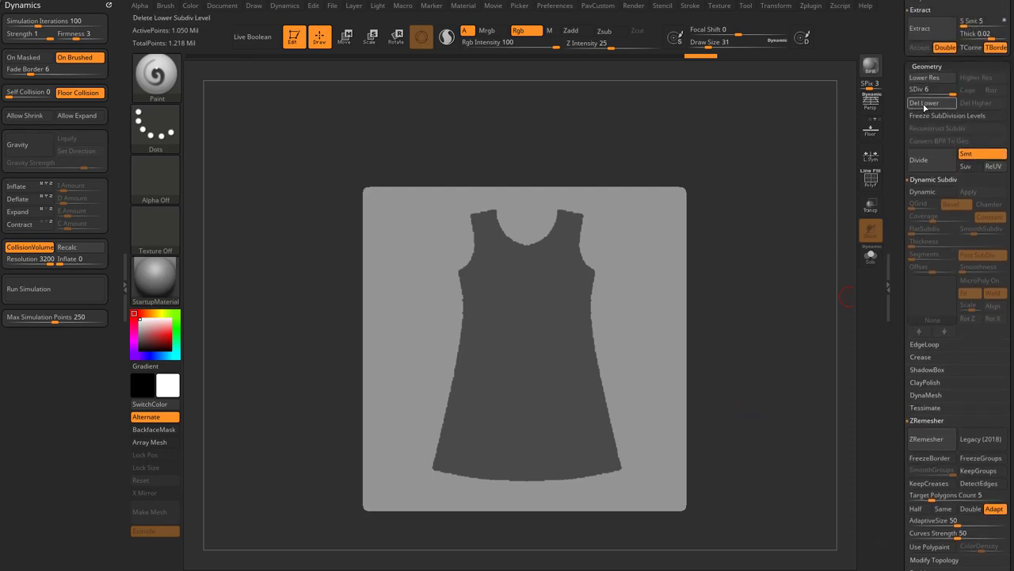
pyautogui.scroll(-3)
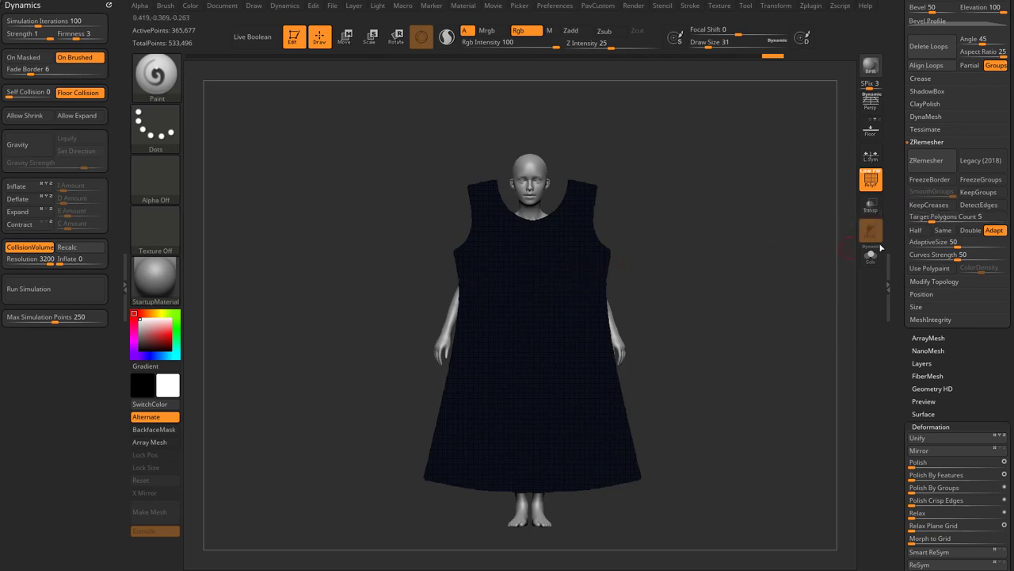
# Step: ZRemesh the dress at half density, then shift it into place over the body
pyautogui.click(927, 160)
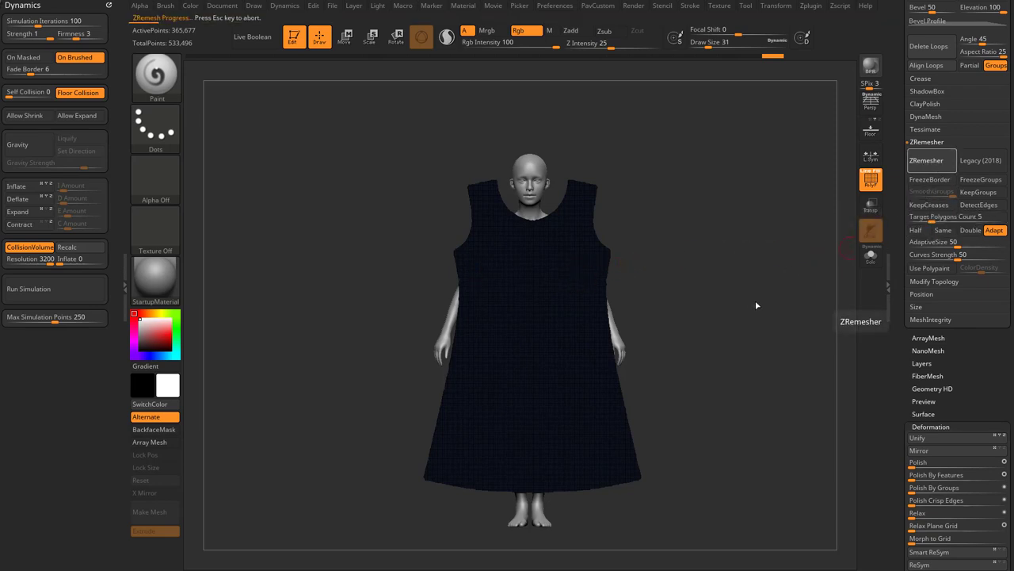
pyautogui.click(931, 160)
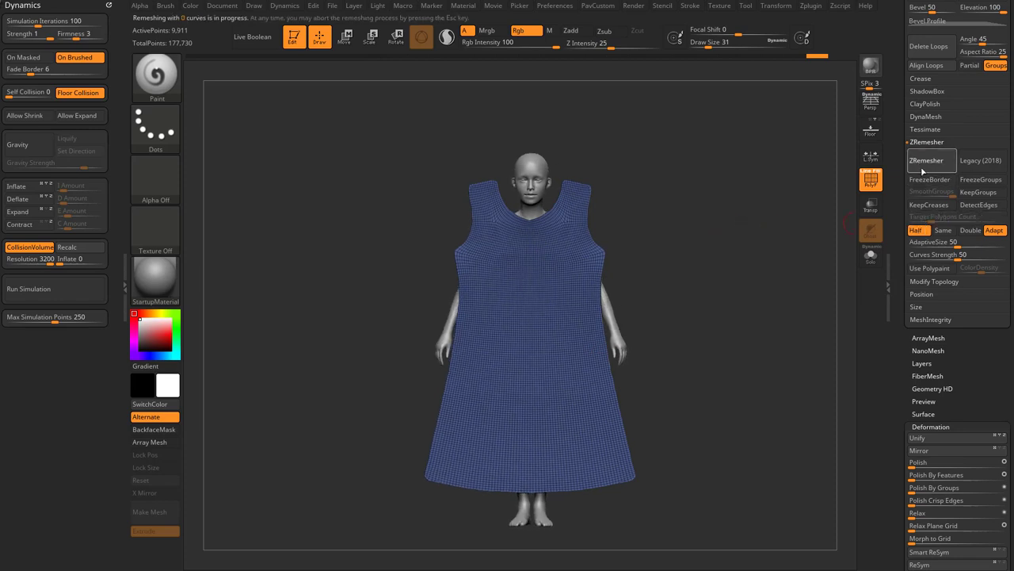
pyautogui.click(928, 160)
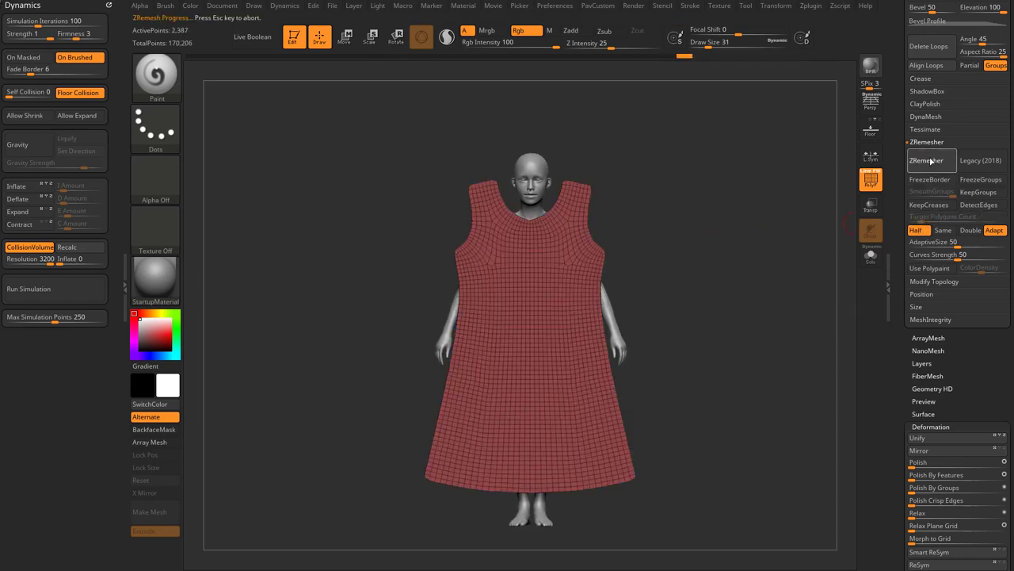
pyautogui.click(927, 160)
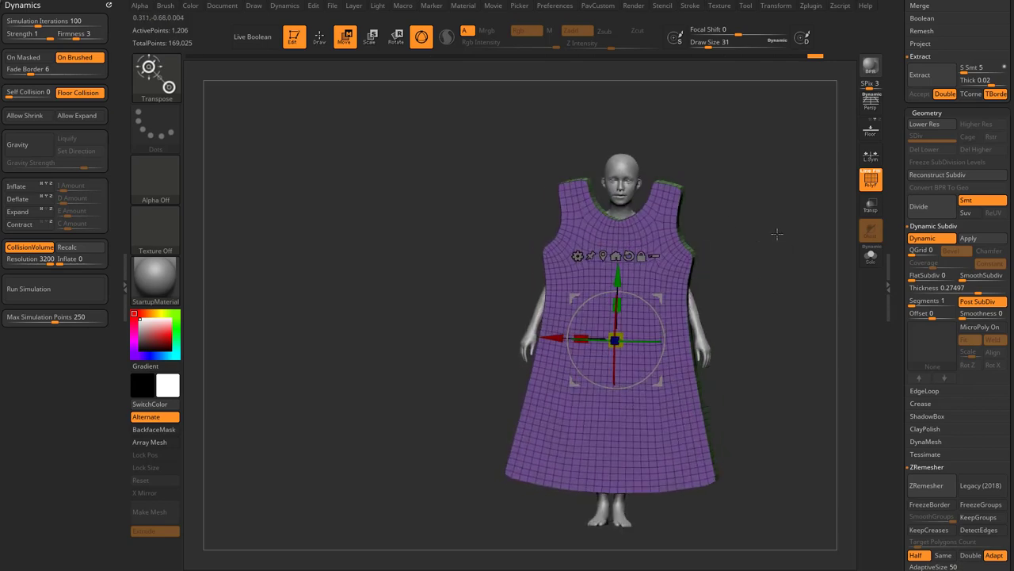
pyautogui.moveTo(614, 339); pyautogui.dragTo(610, 342)
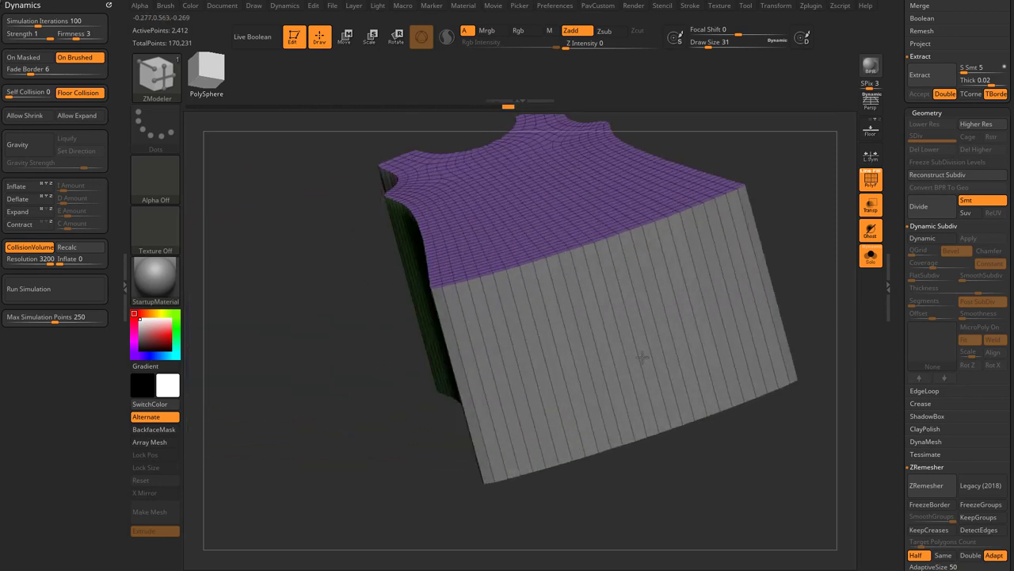
# Step: Turn the view and show the dress front standing around the female body
pyautogui.moveTo(646, 356); pyautogui.dragTo(721, 316)
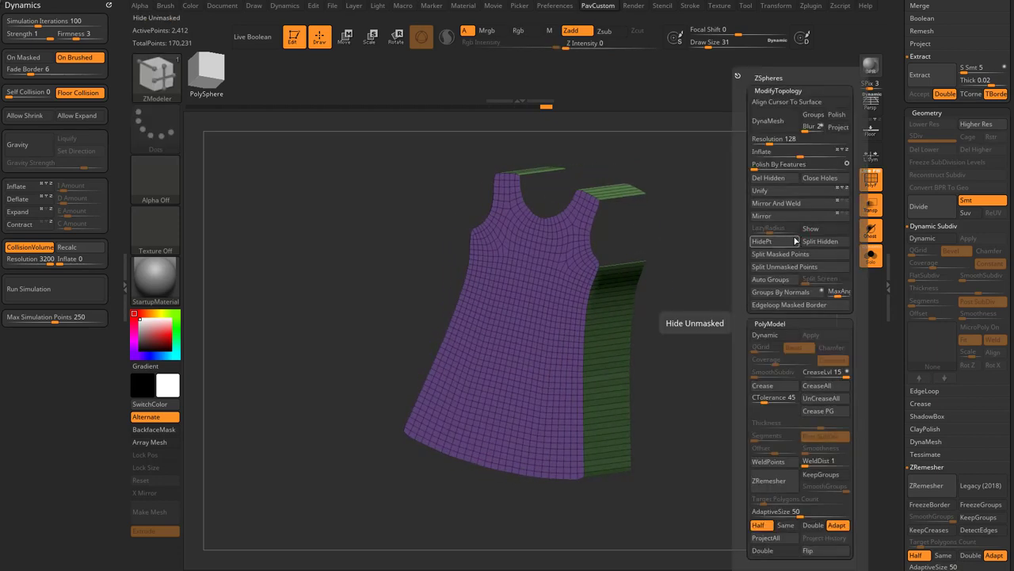
pyautogui.click(870, 256)
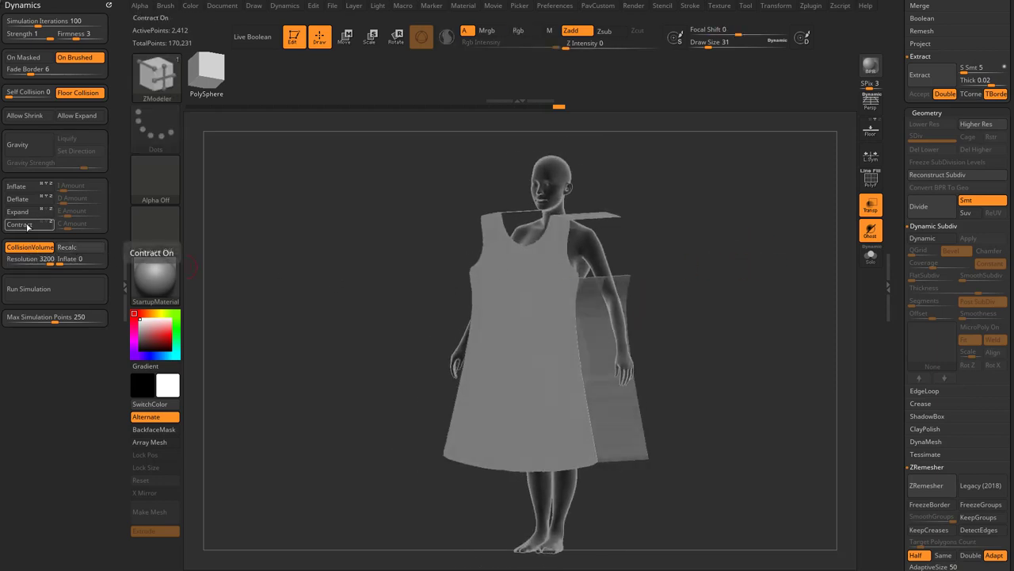
# Step: Contract the dress onto the body, add edge loops on both straps, and re-simulate
pyautogui.click(54, 289)
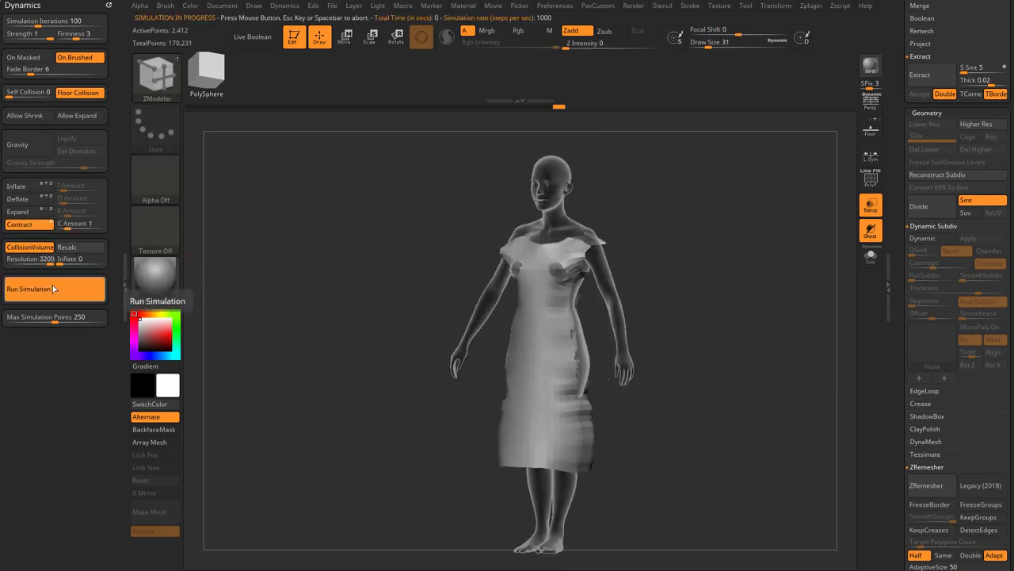
pyautogui.click(54, 288)
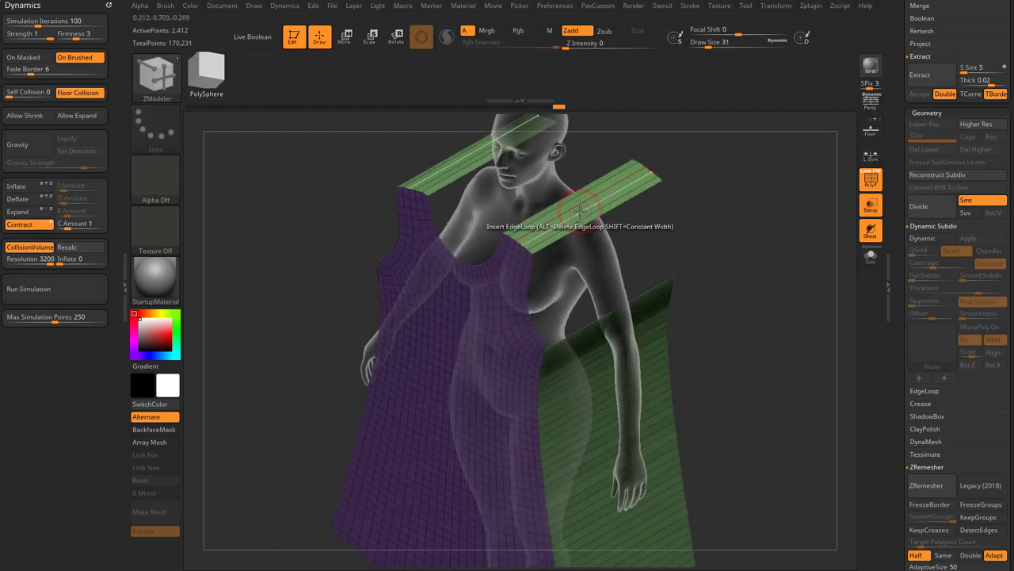
pyautogui.click(578, 214)
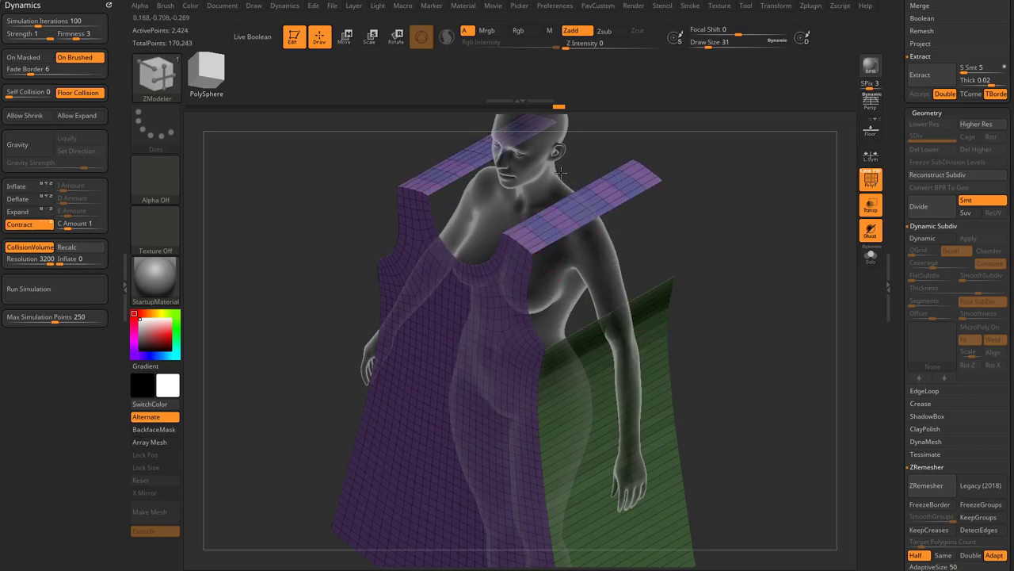
pyautogui.click(29, 288)
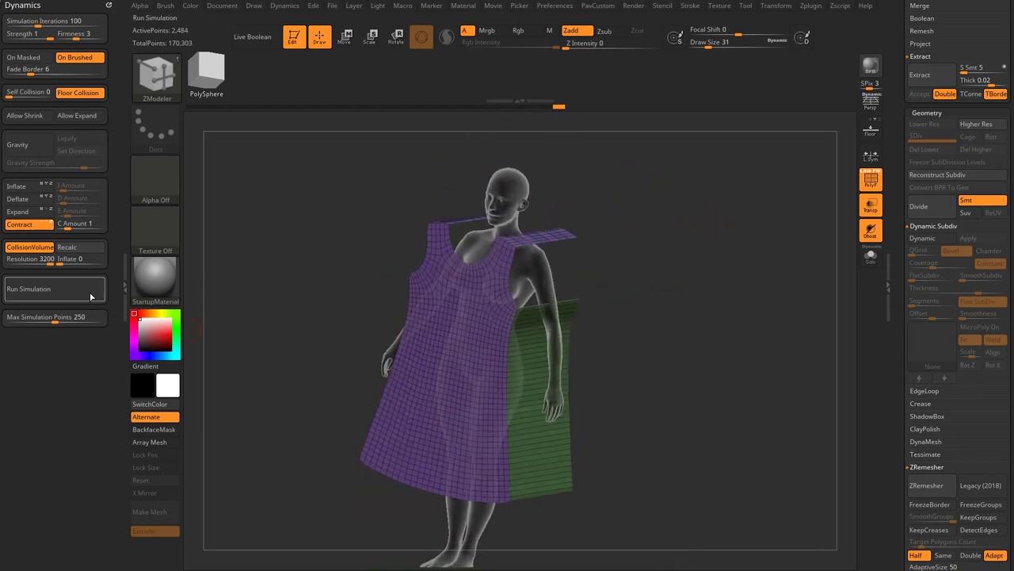
pyautogui.click(29, 289)
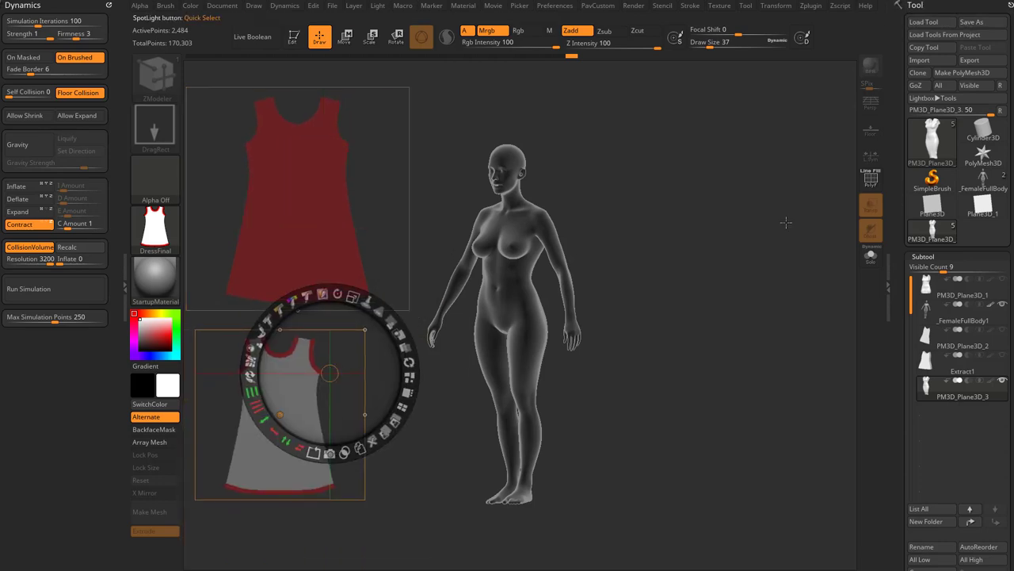
# Step: Tile the dress pattern images, save them to ZSpotlights as 'DressSamples', and view saved files
pyautogui.click(652, 69)
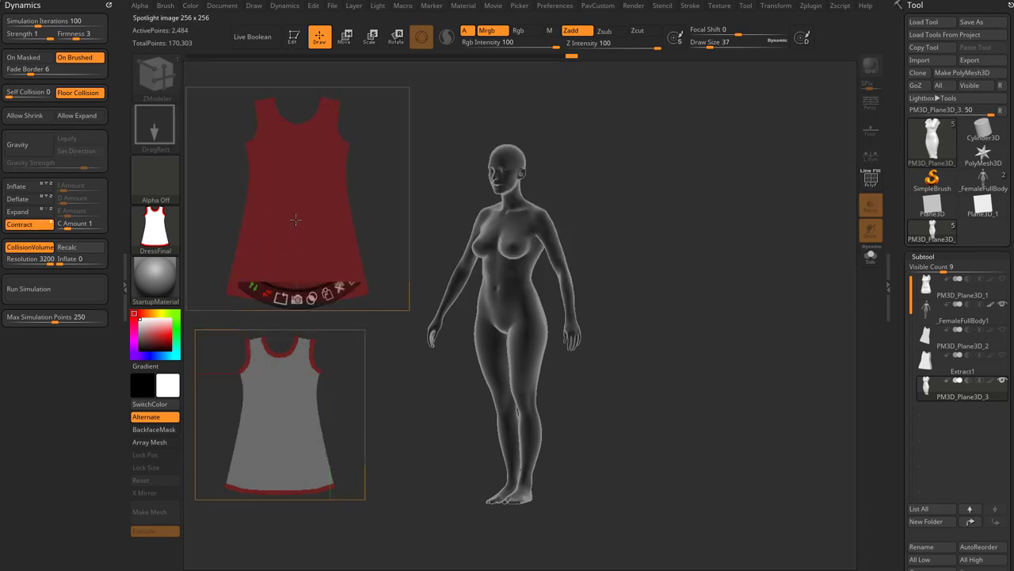
pyautogui.click(297, 198)
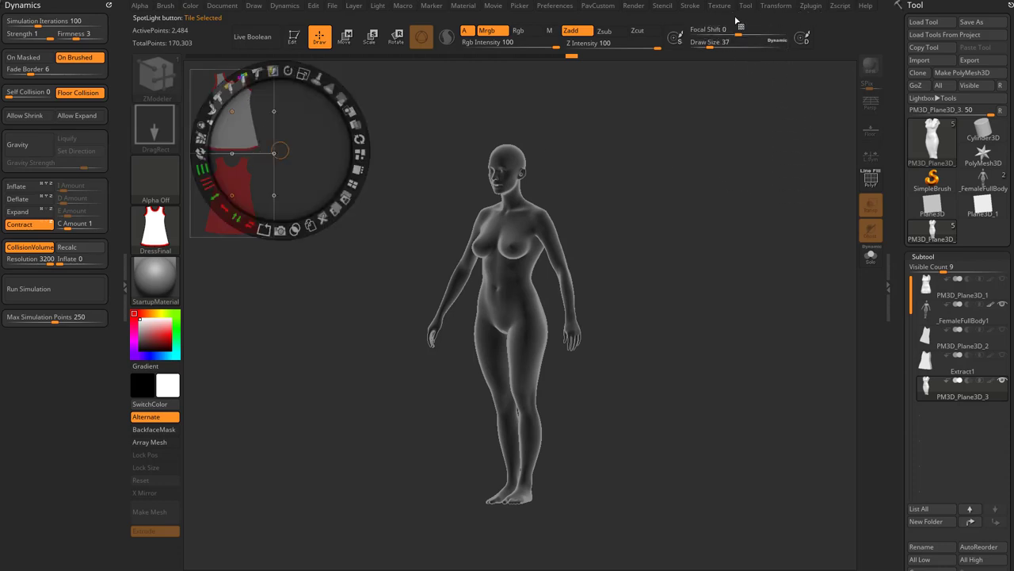
pyautogui.click(153, 16)
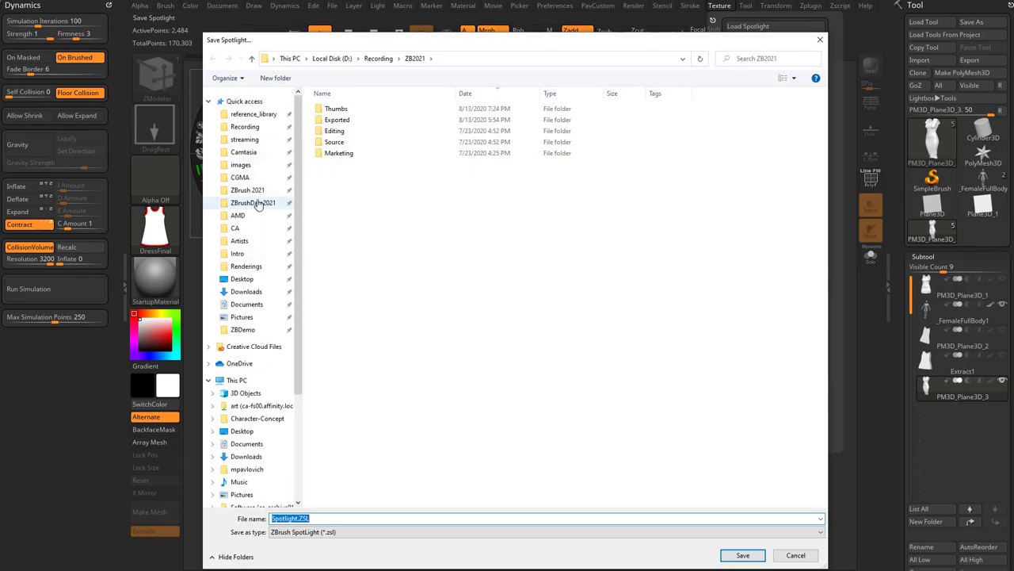
pyautogui.click(247, 190)
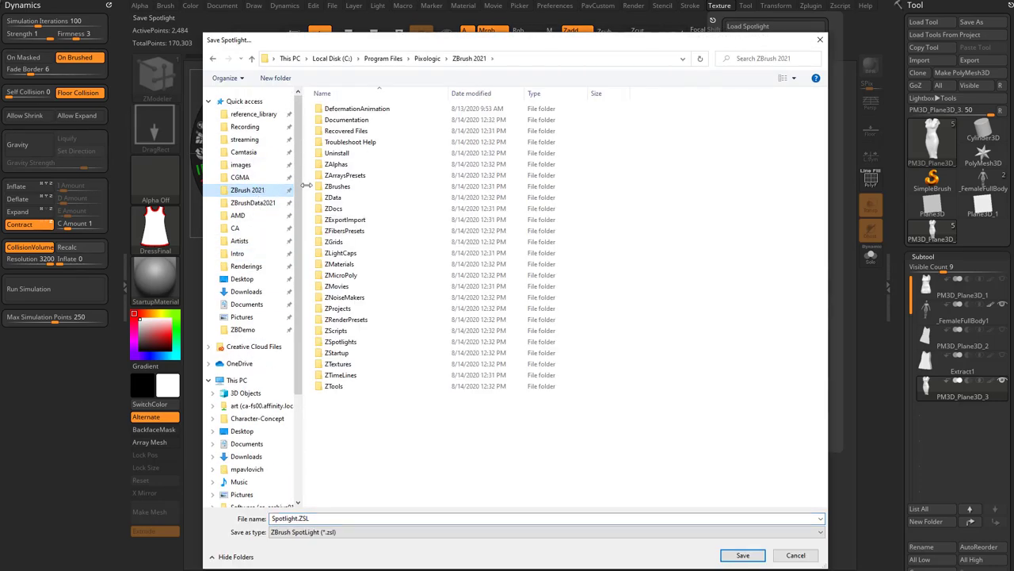
pyautogui.doubleClick(341, 341)
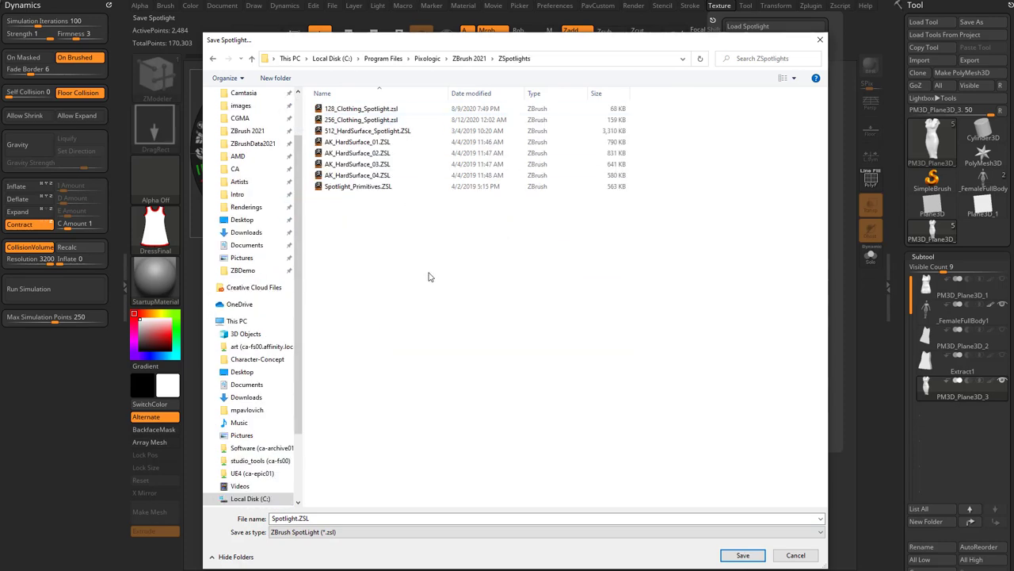
pyautogui.write('DressSamples')
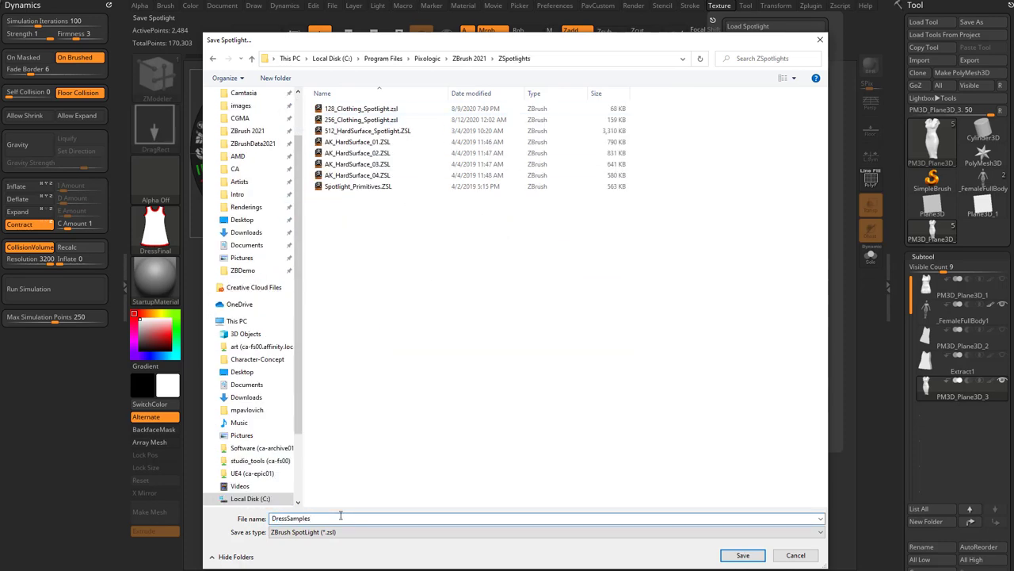
pyautogui.click(741, 555)
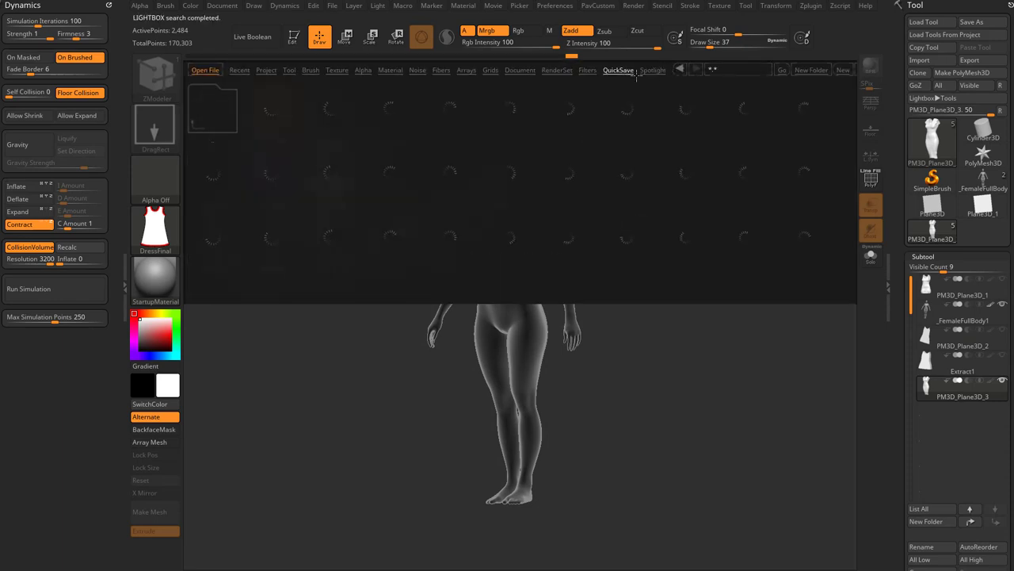
pyautogui.click(653, 70)
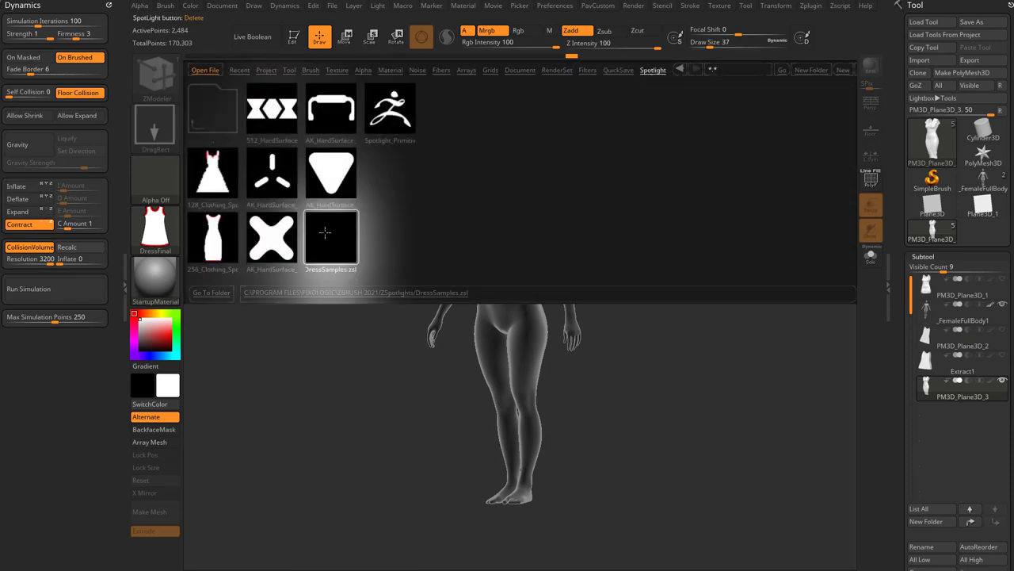